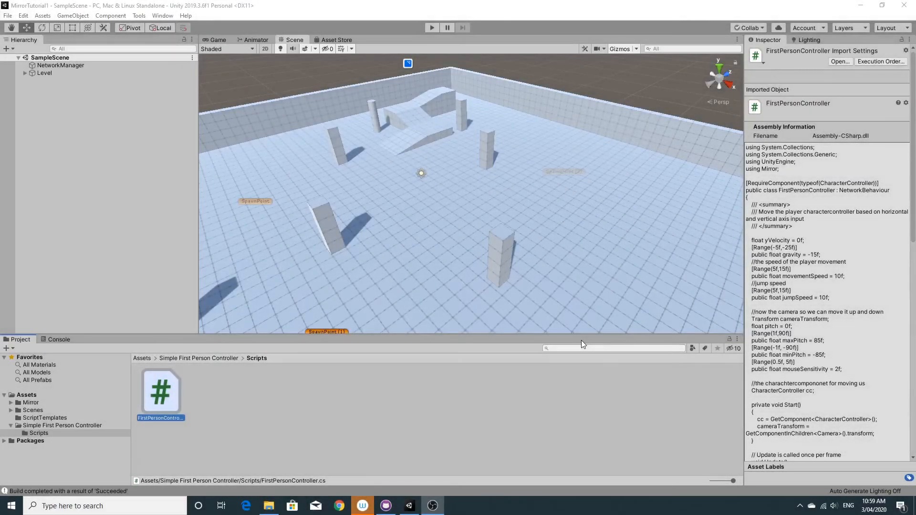
mouse_move(67, 263)
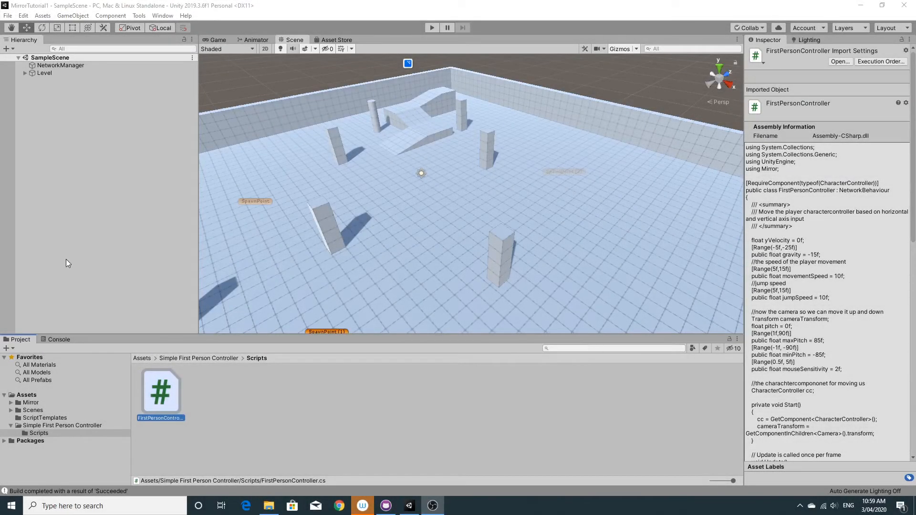
Add a new C# script called LaserGun beside FirstPersonController in the Scripts folder.
left_click(26, 72)
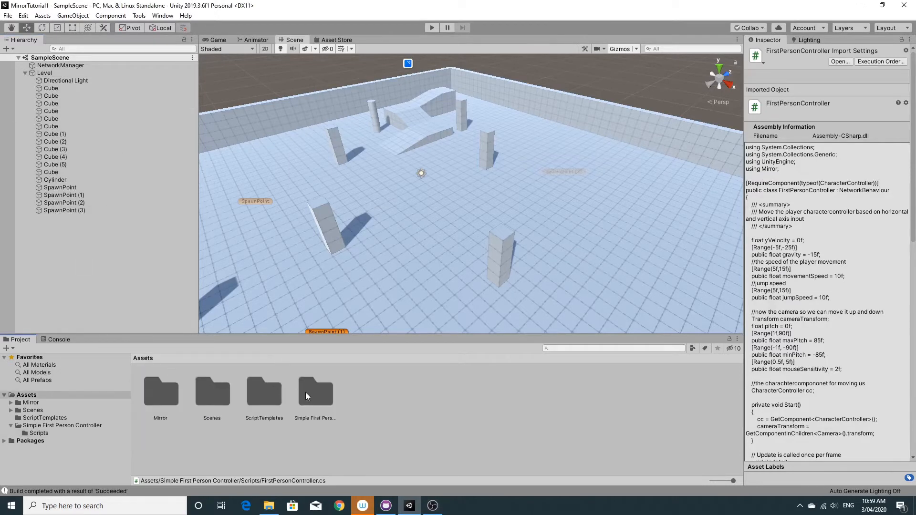
double_click(315, 391)
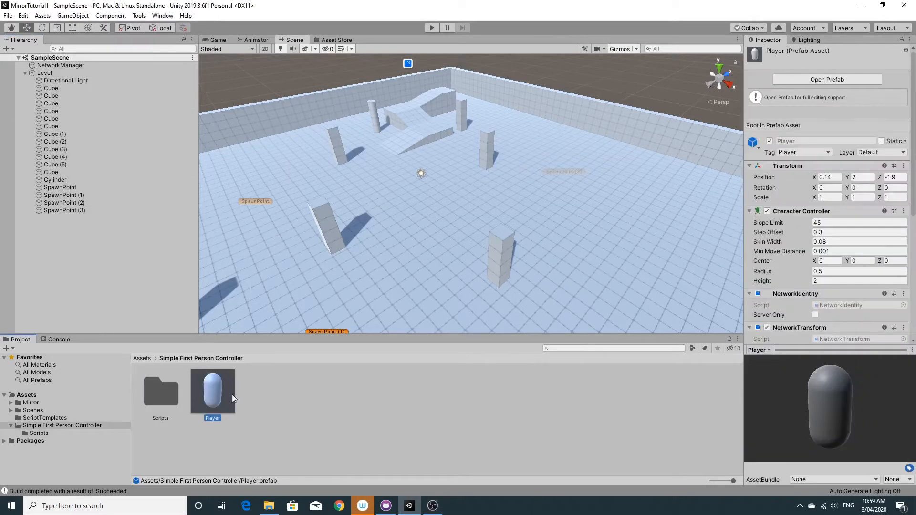
scroll("down", 3)
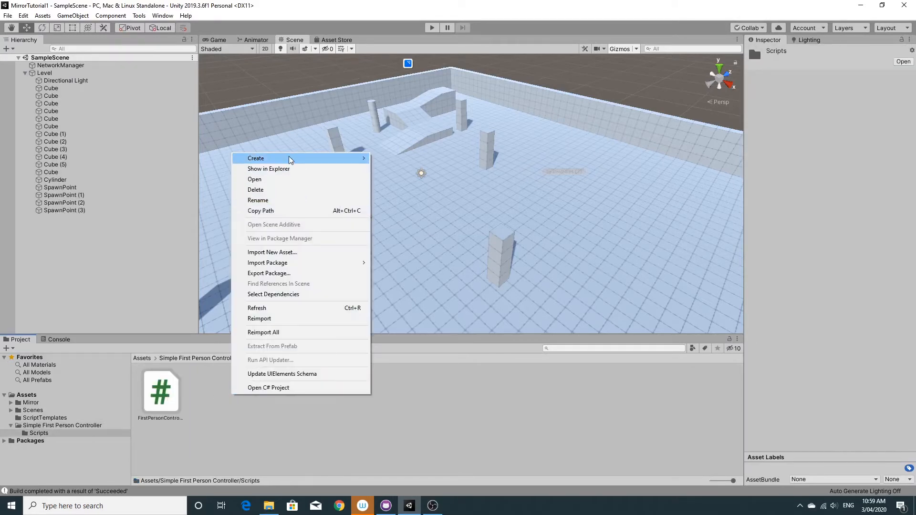
left_click(269, 158)
type("LaserGun")
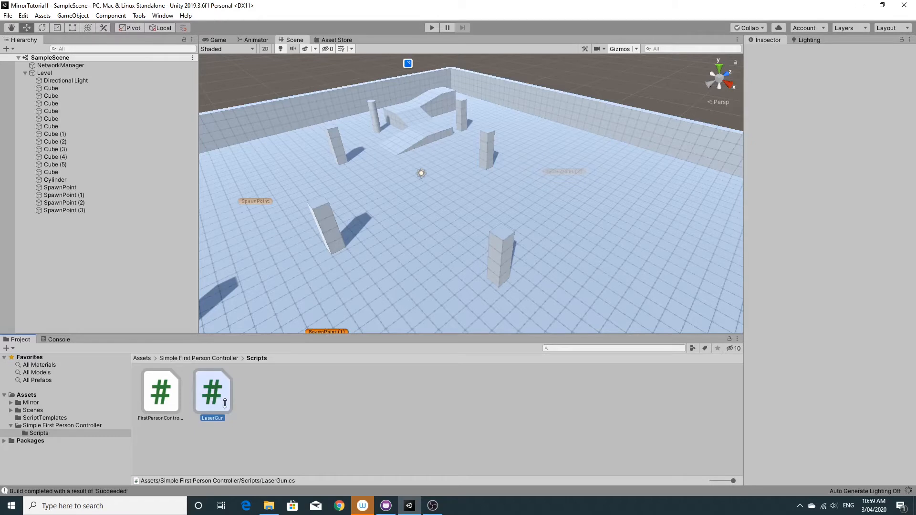
left_click(298, 396)
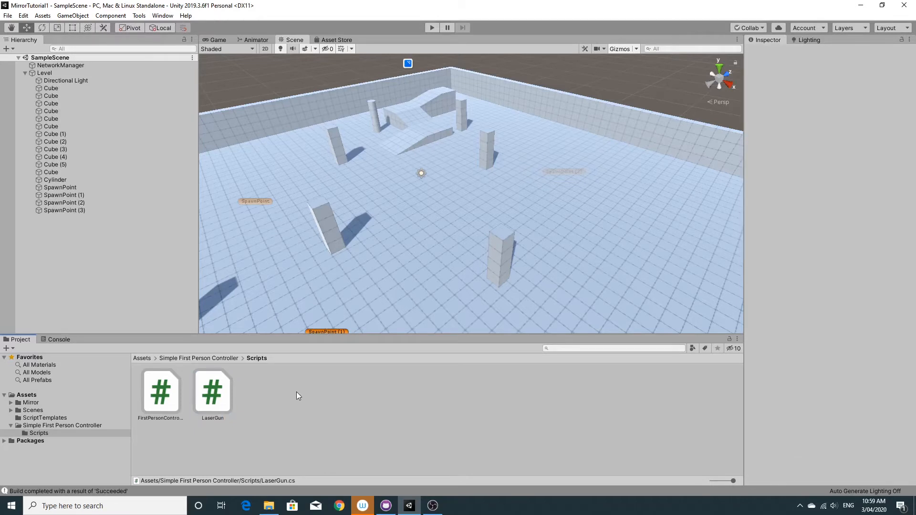
Open LaserGun.cs, add 'using Mirror;' and make the class derive from NetworkBehaviour.
double_click(212, 391)
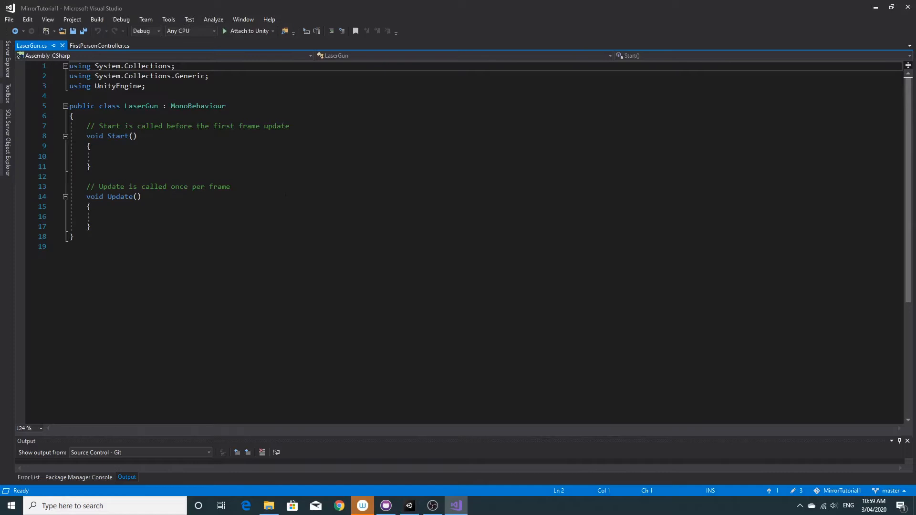
type("using Mirror;")
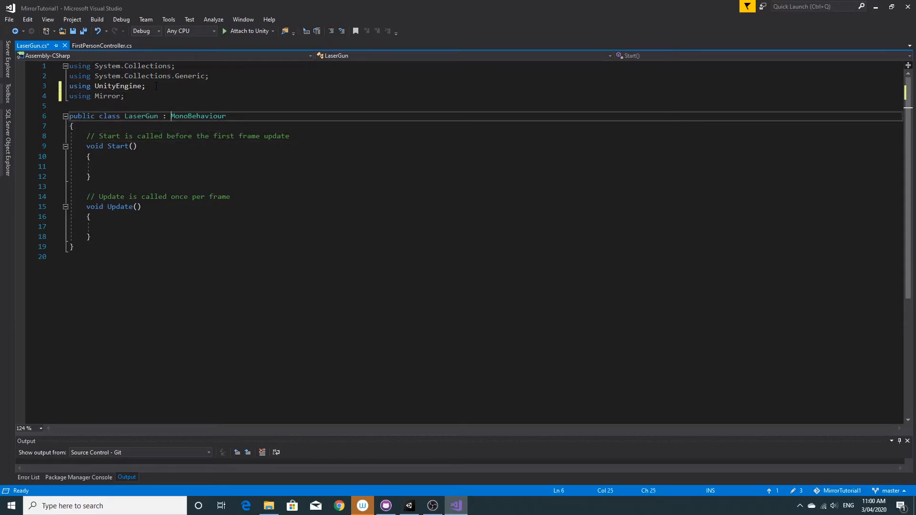
double_click(198, 116)
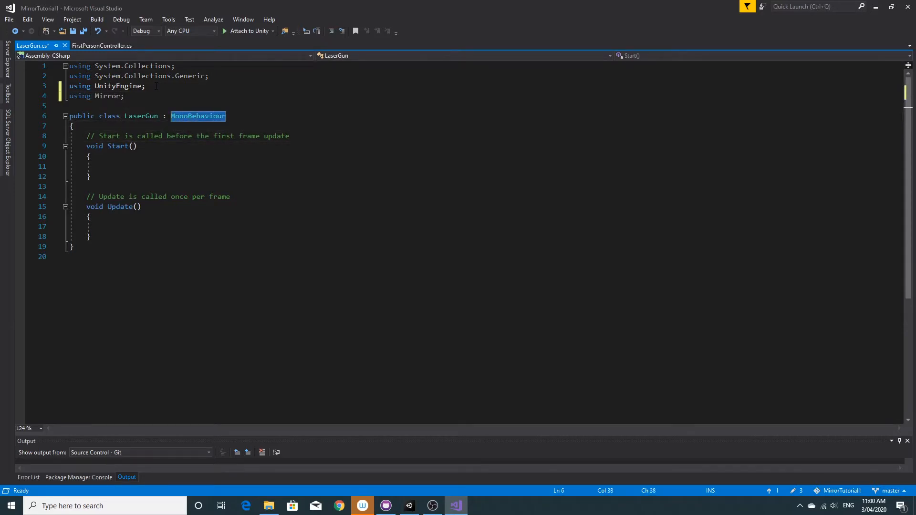
type("NetworkBehaviour")
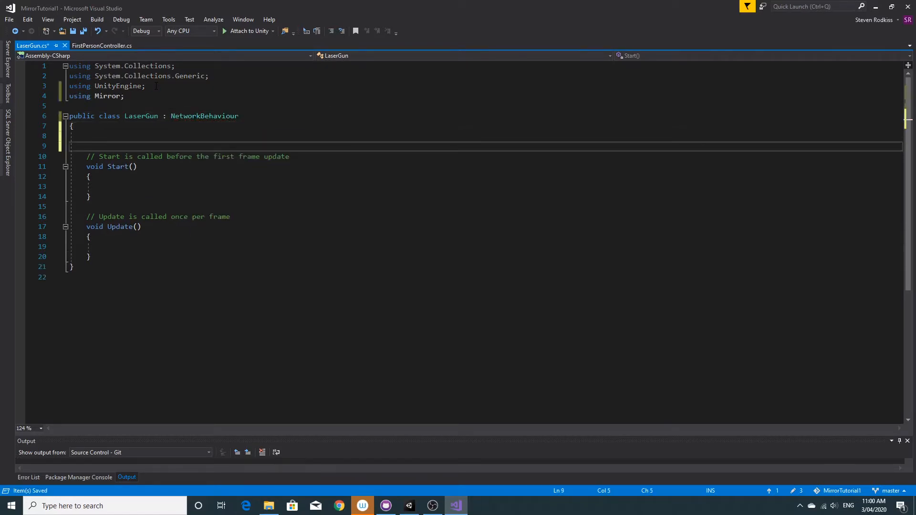
Declare public Transform laserTransform and public LineRenderer line fields in LaserGun.
left_click(85, 136)
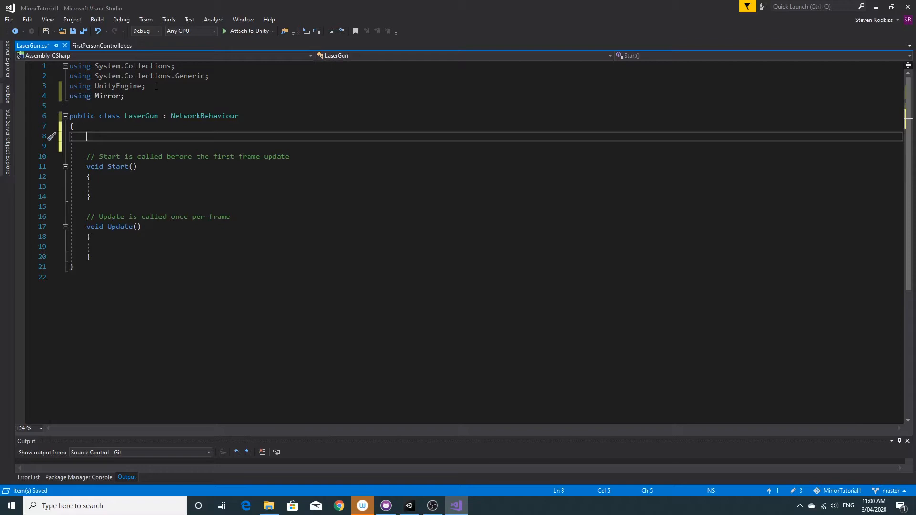
type("laser")
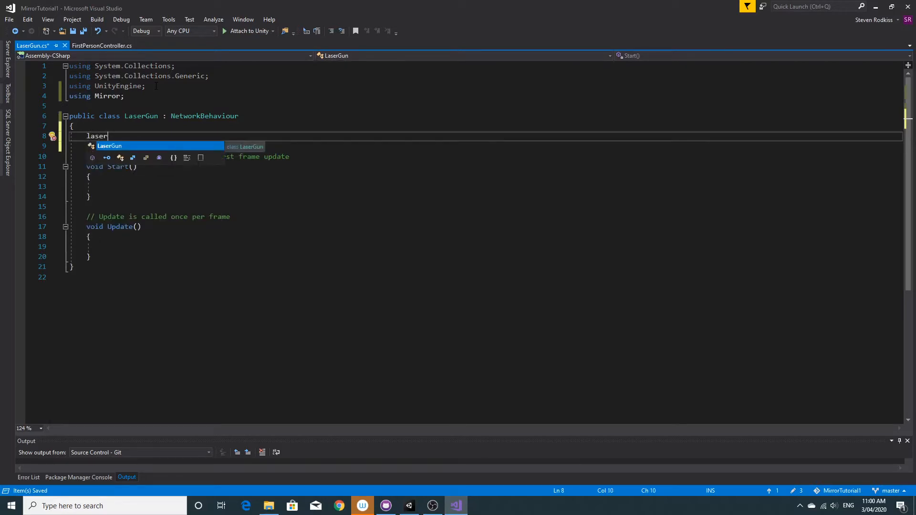
type("Tra")
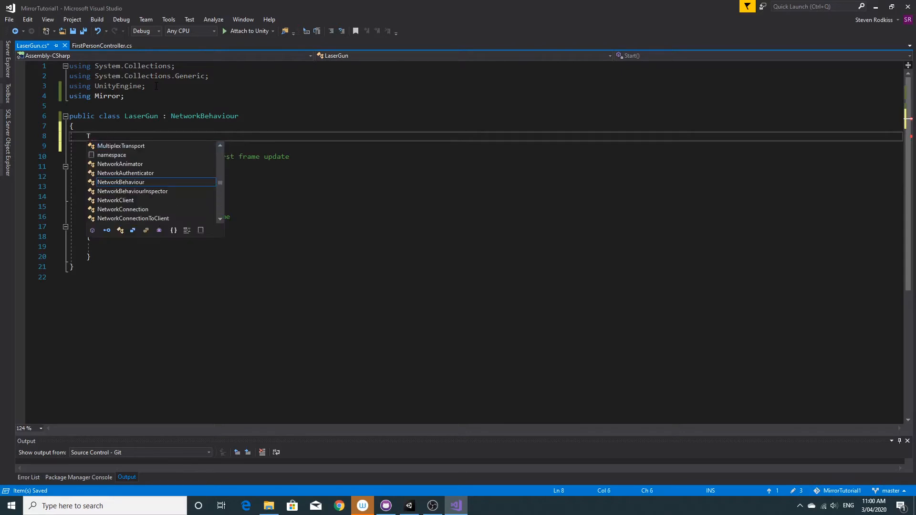
type("Transform laserTransform;")
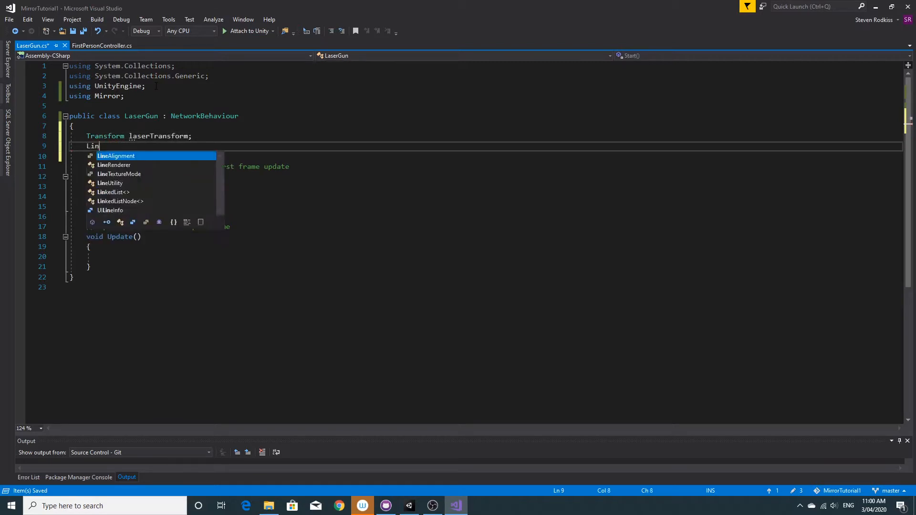
type("LineRenderer")
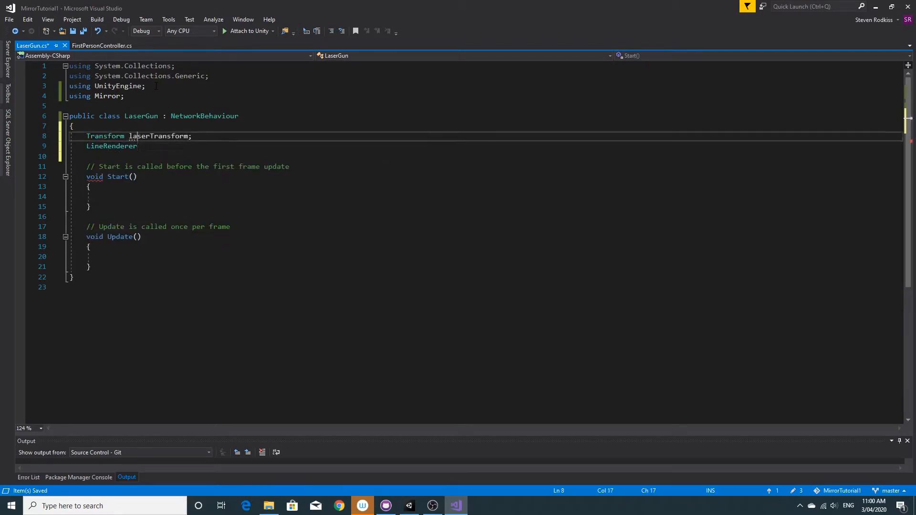
type("public")
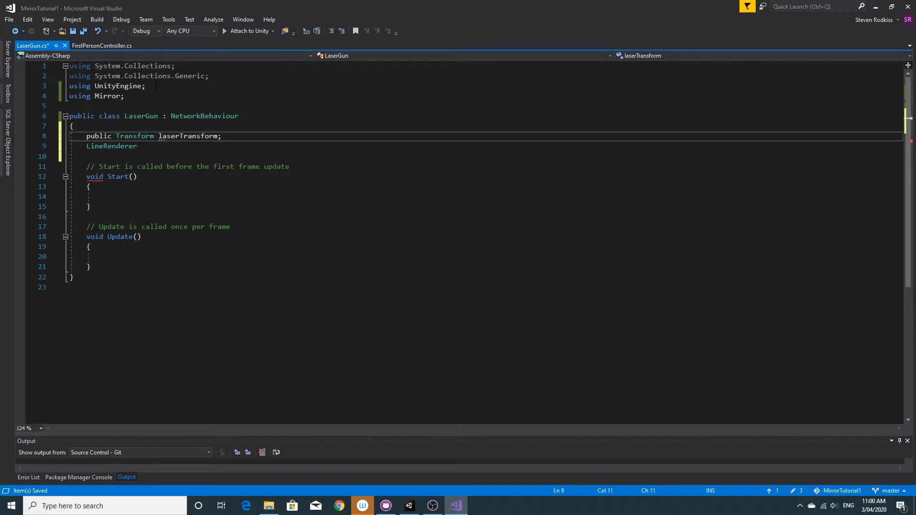
type("public")
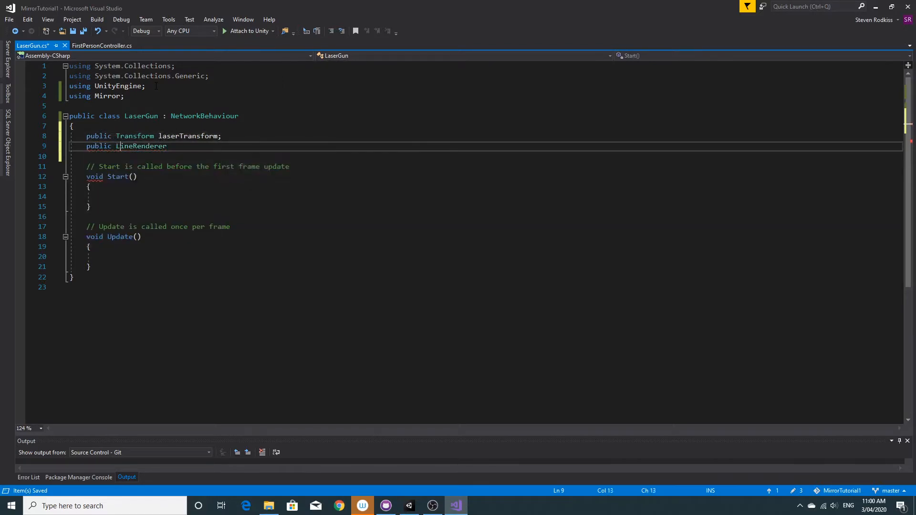
type("line;")
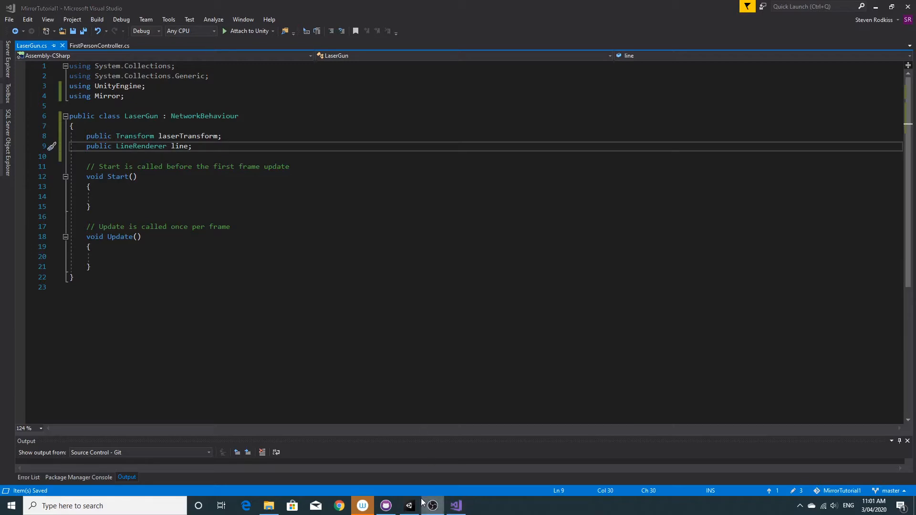
left_click(433, 506)
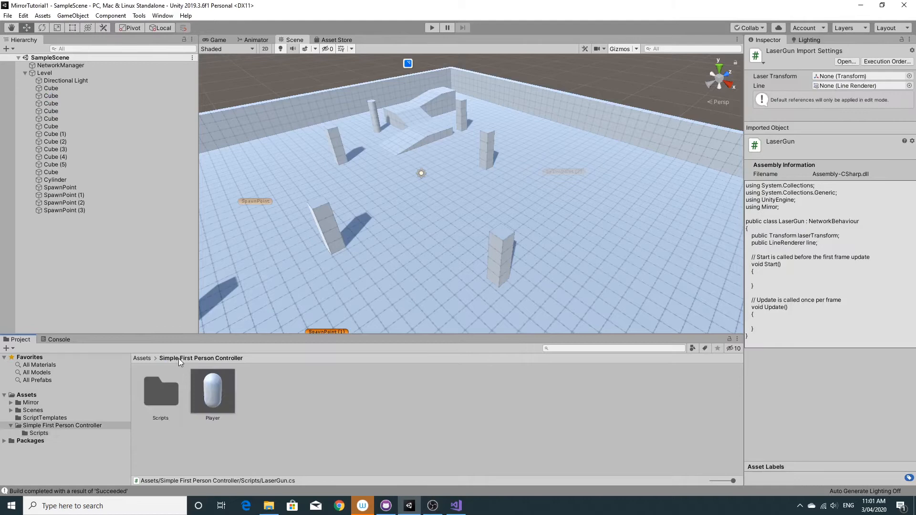
Inside the Player prefab, add an empty LaserGun object under Main Camera, moved in front of the capsule.
left_click(212, 391)
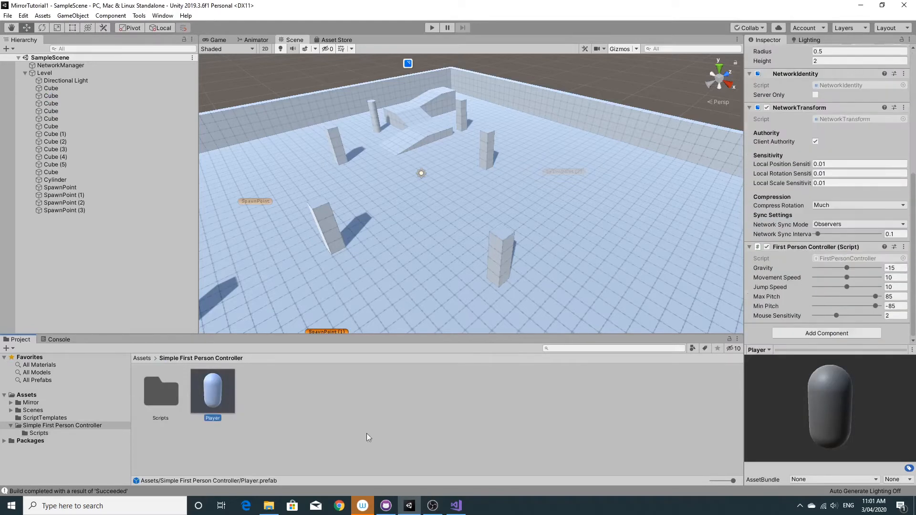
double_click(213, 390)
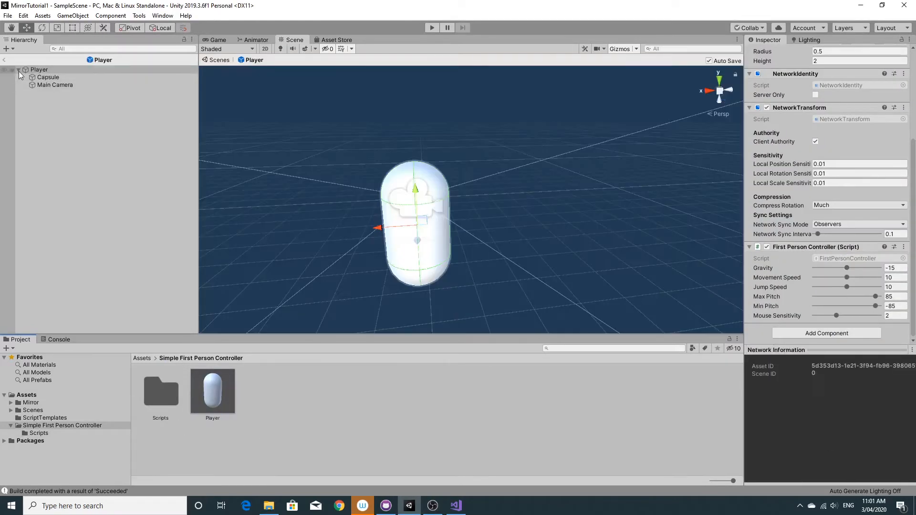
right_click(40, 69)
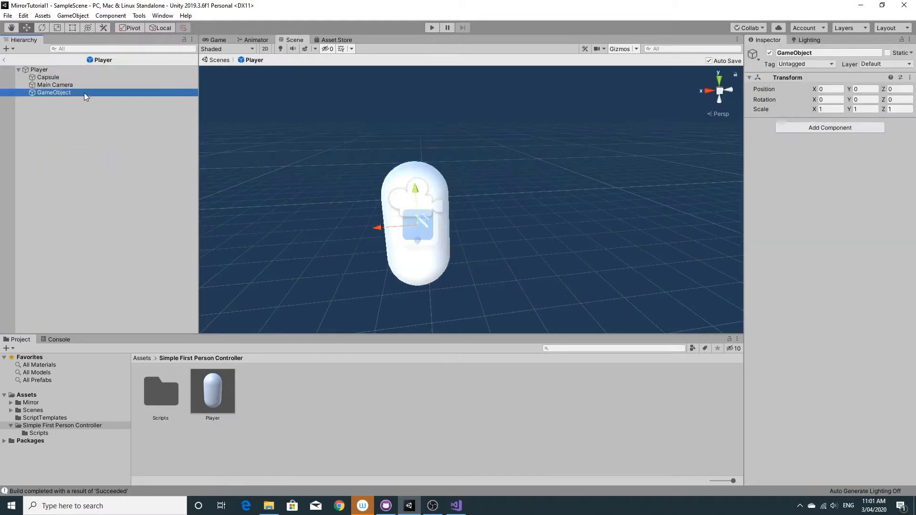
type("LaserGun")
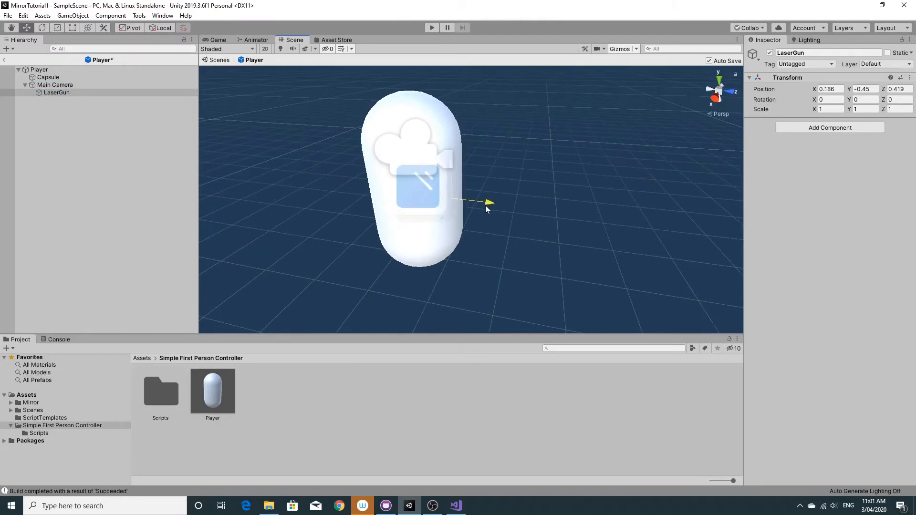
left_click_drag(487, 203, 463, 163)
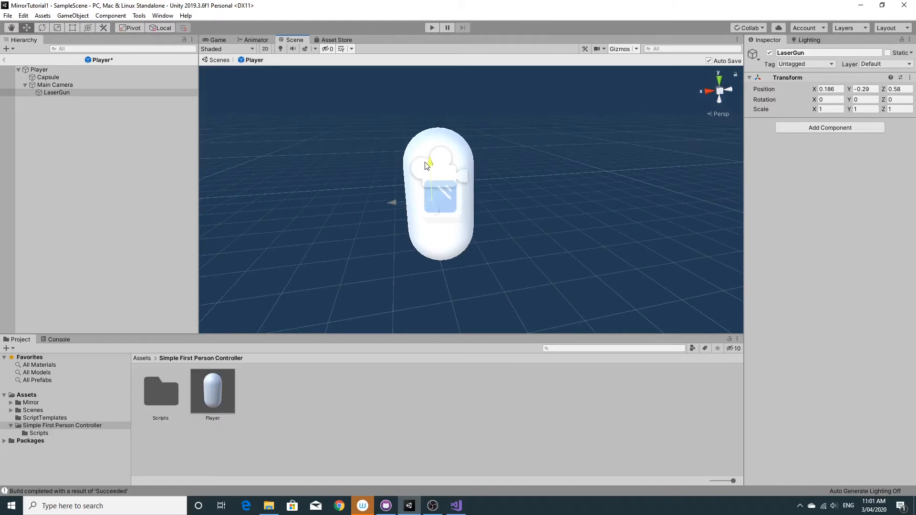
right_click(58, 93)
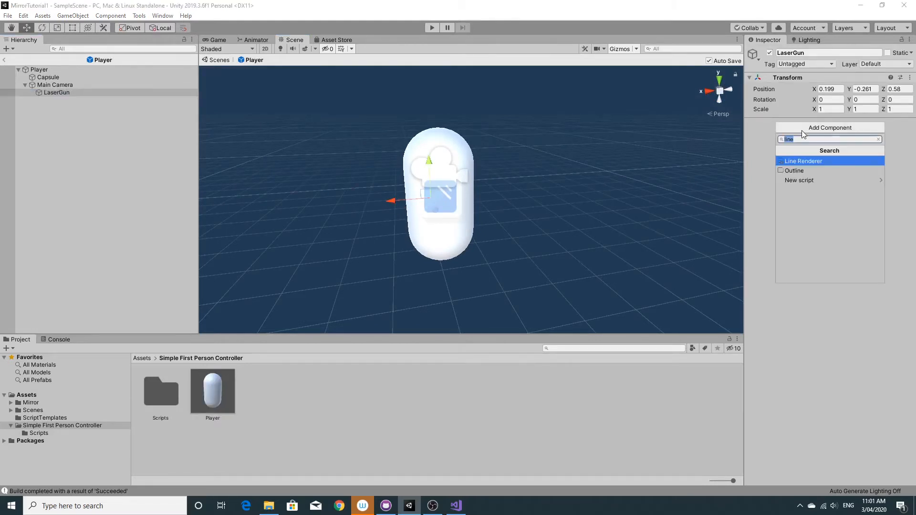
Add a Line Renderer component to the LaserGun object, shown as a magenta beam.
left_click(803, 161)
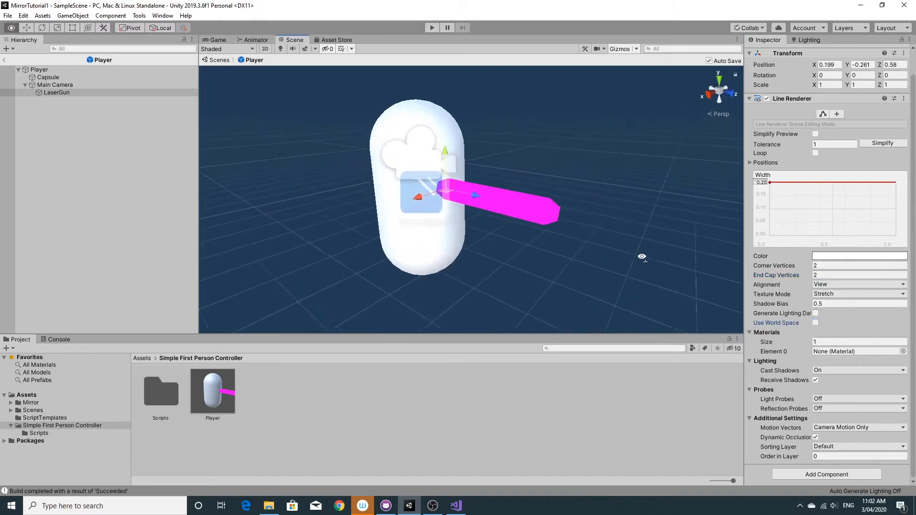
left_click_drag(642, 257, 625, 230)
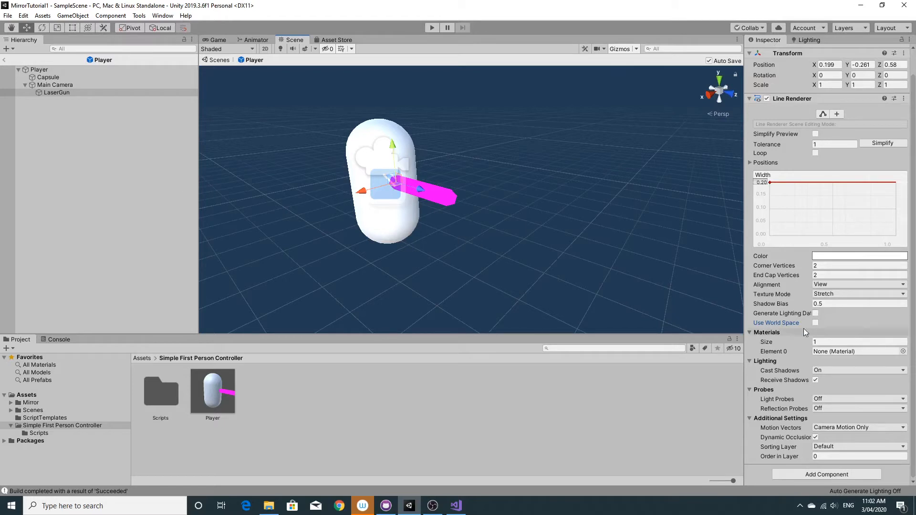
left_click(815, 322)
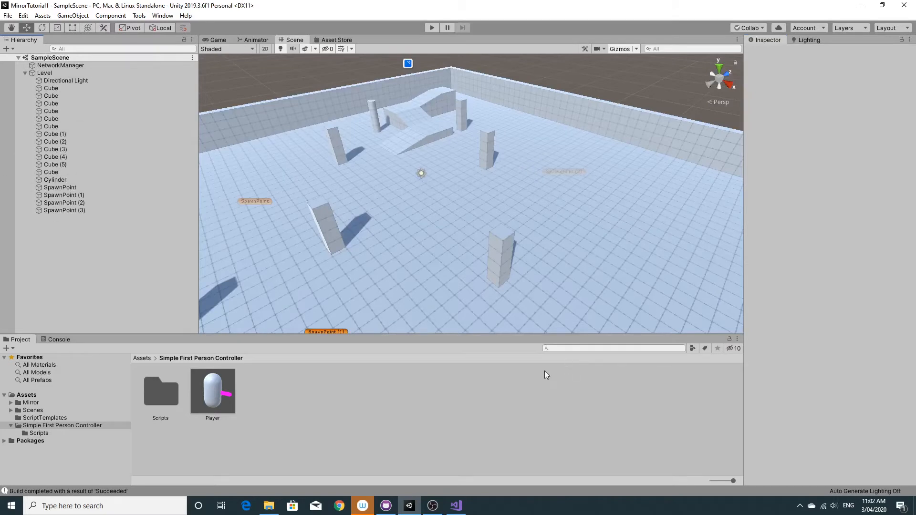
left_click(455, 505)
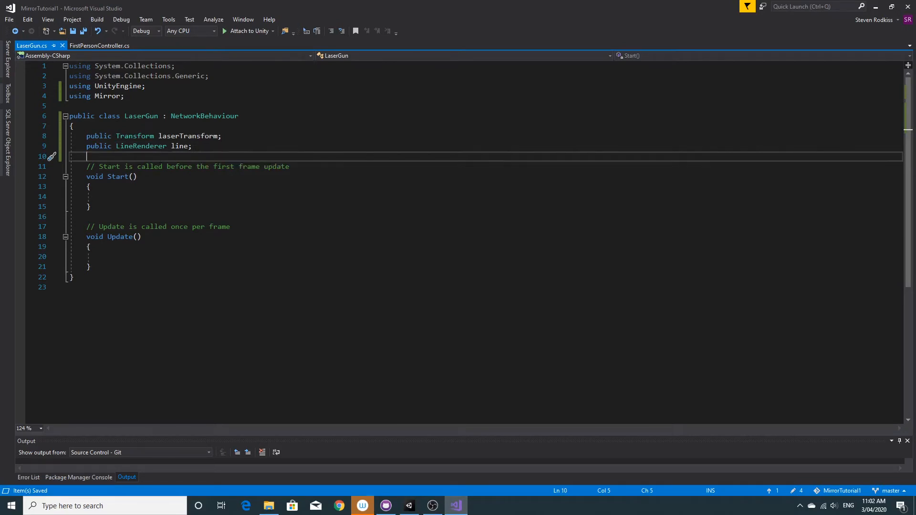
Attach the LaserGun script to the Player prefab, leaving Laser Transform and Line unassigned.
left_click(409, 506)
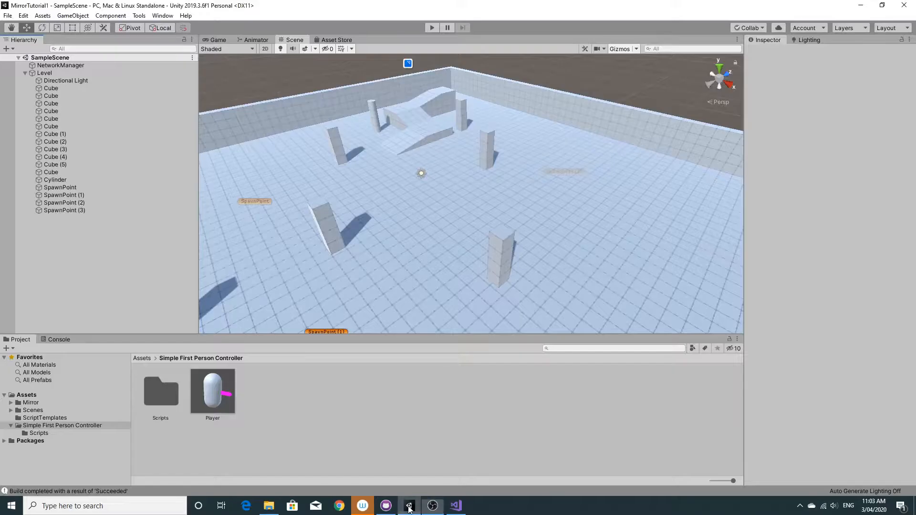
left_click(212, 391)
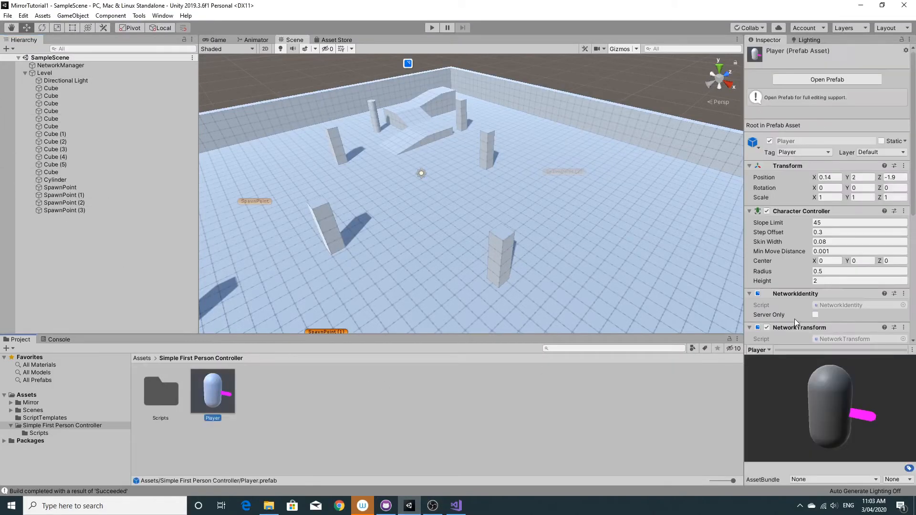
scroll("down", 3)
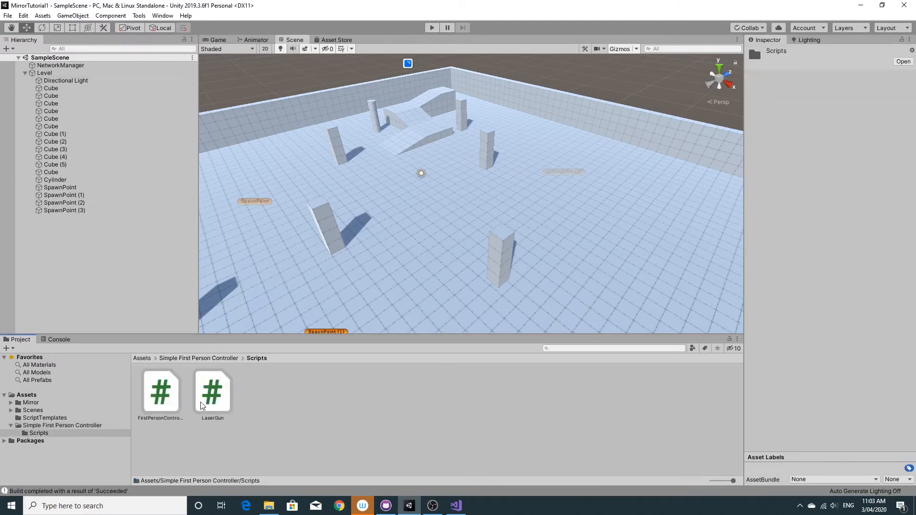
left_click(212, 391)
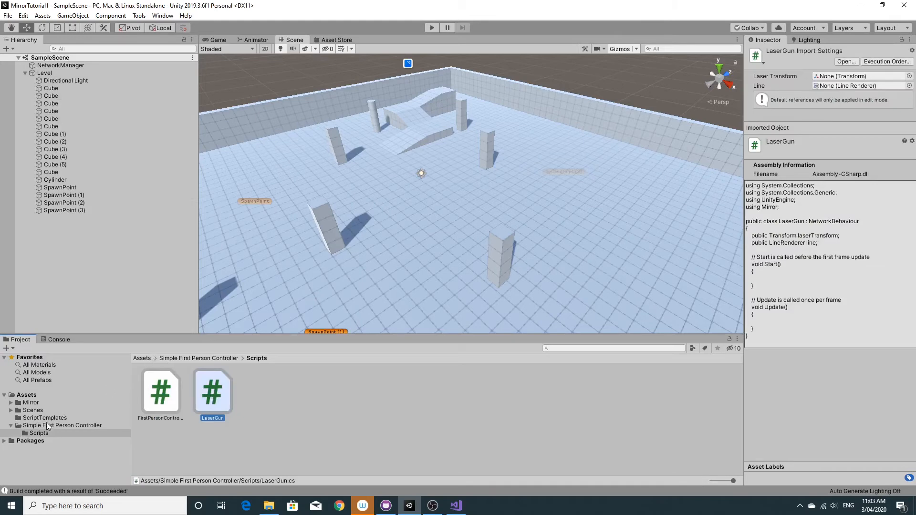
mouse_move(199, 362)
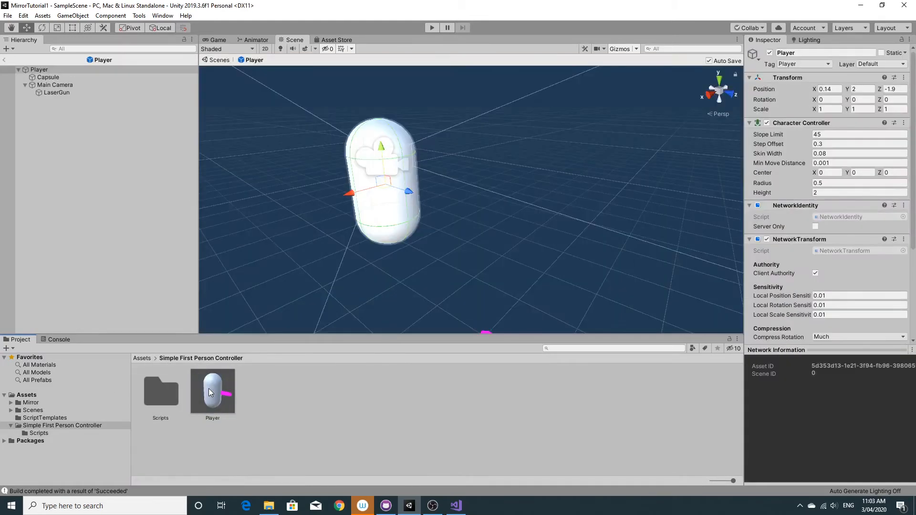
mouse_move(33, 440)
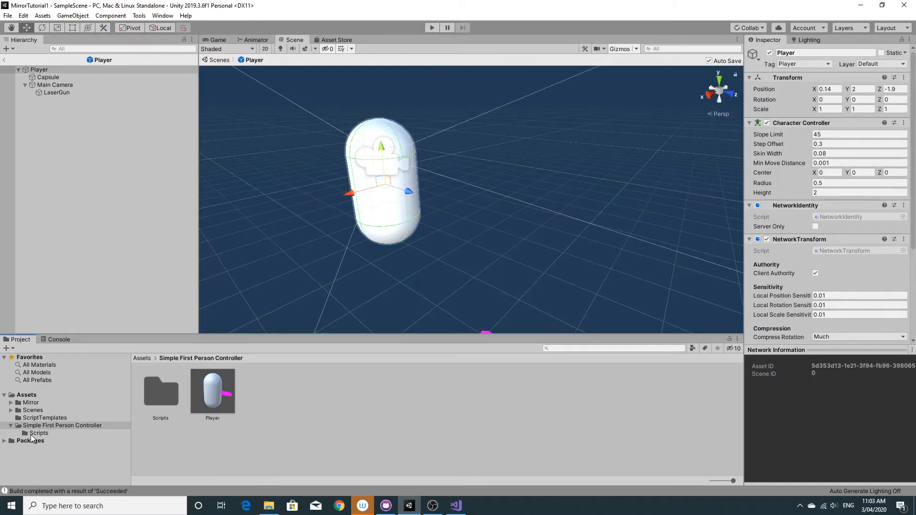
left_click(38, 433)
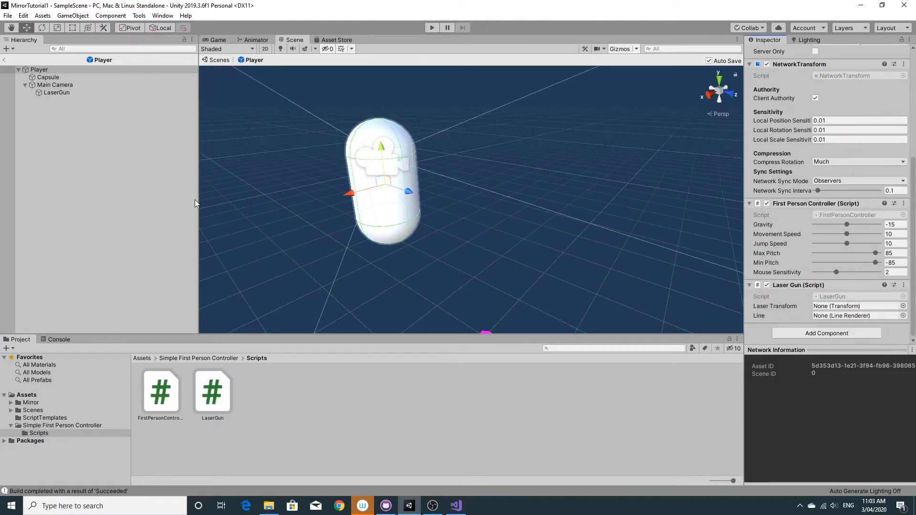
mouse_move(542, 236)
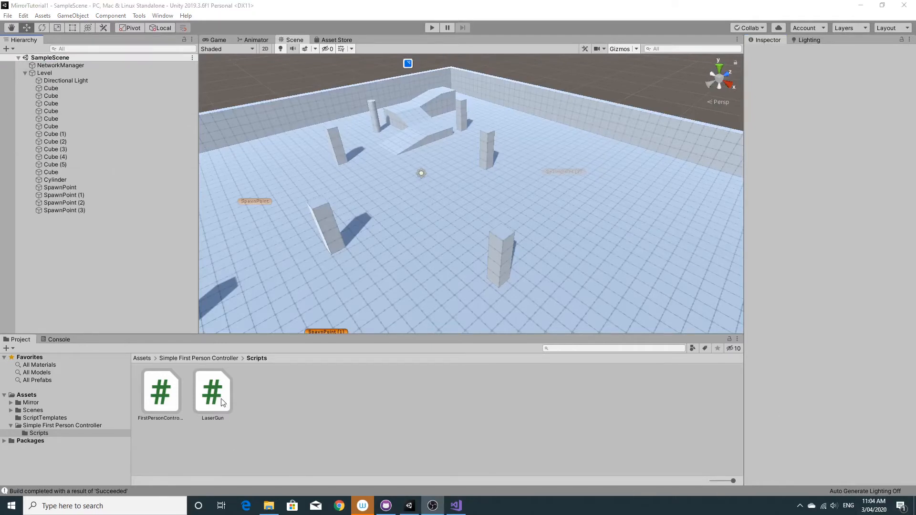
In Update, call Shoot() when isLocalPlayer && Input.GetMouseButtonDown(0), commented 'we want to shoot!'.
left_click(213, 391)
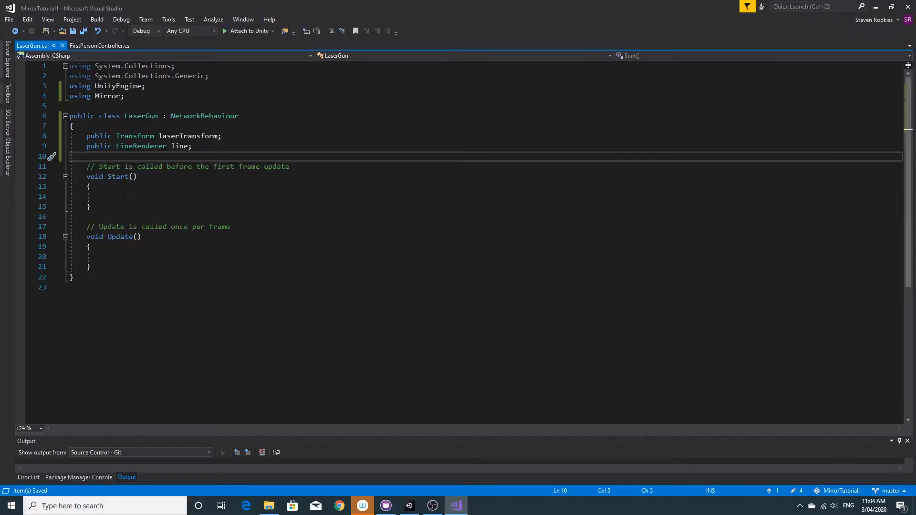
left_click(139, 256)
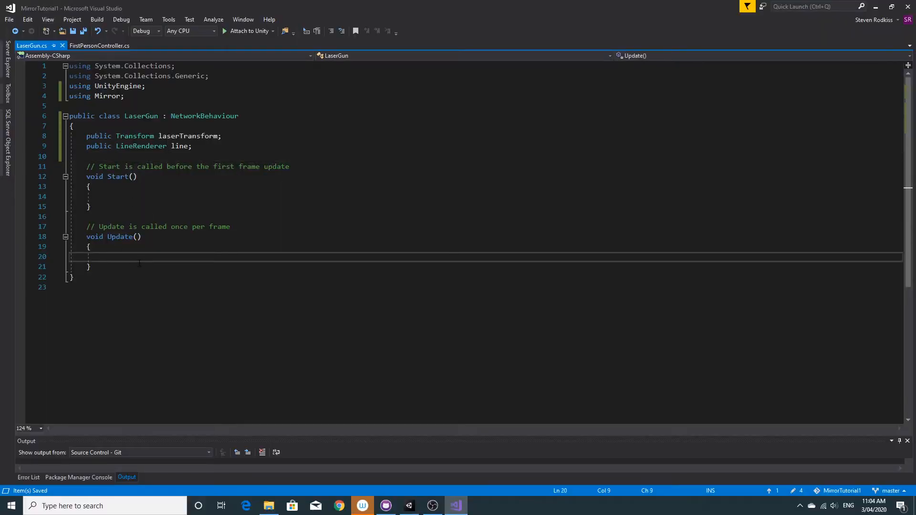
type("if (is")
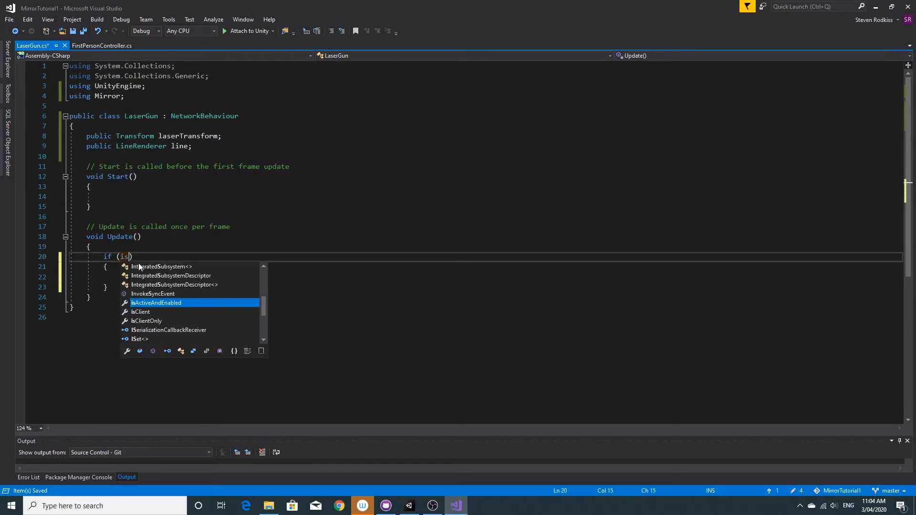
type("LocalPlayer")
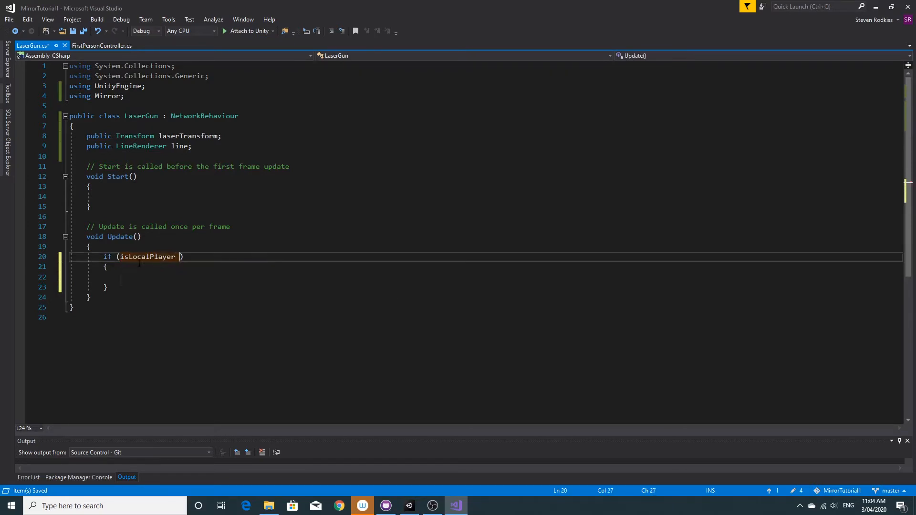
type("&&")
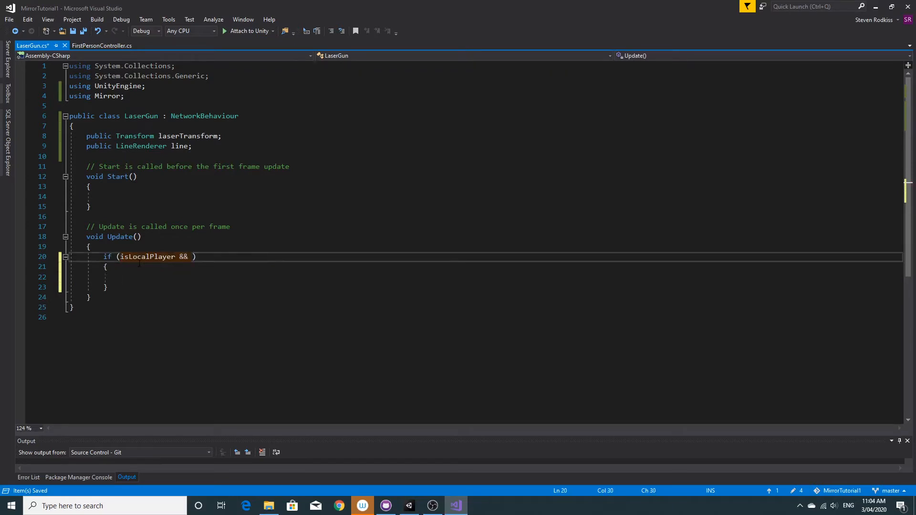
type("Input")
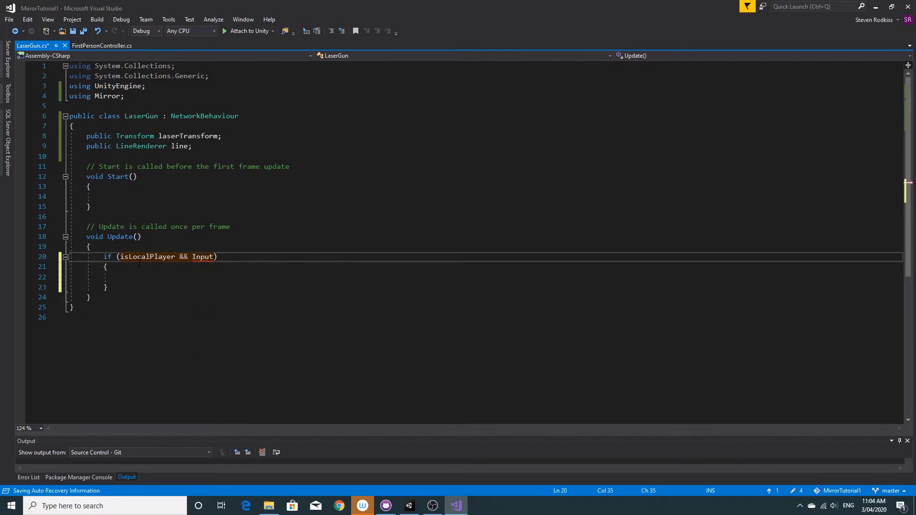
type(".get")
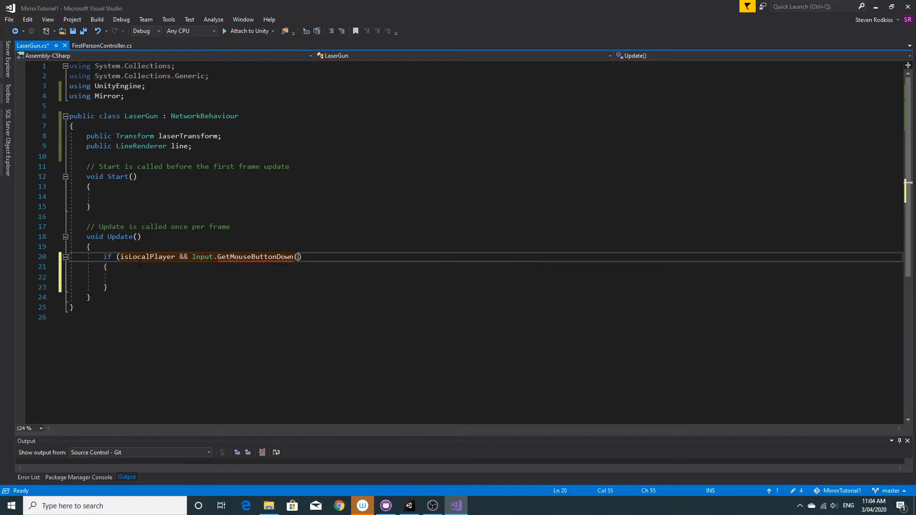
type("0)")
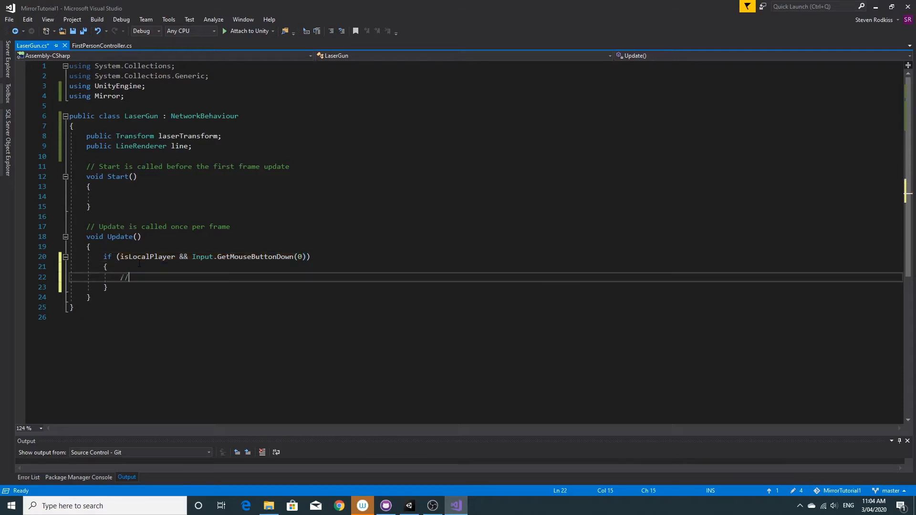
type("we want to")
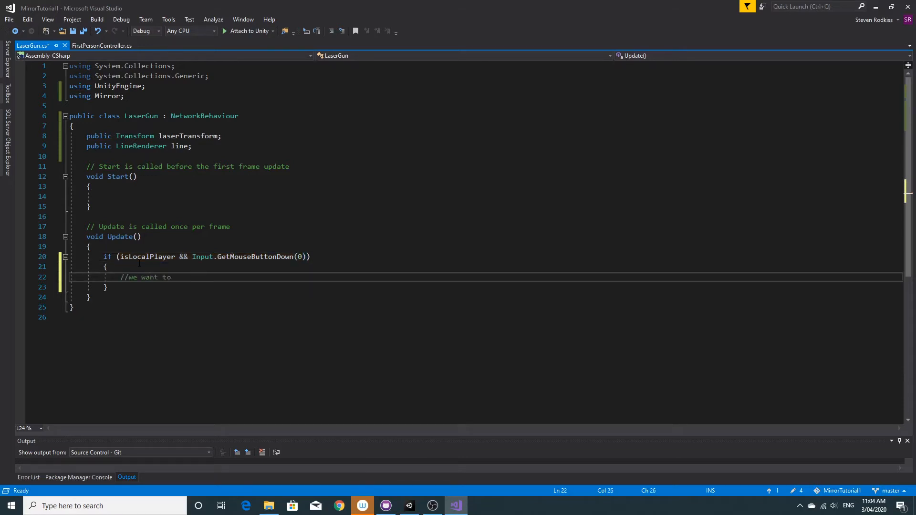
type("shoot!")
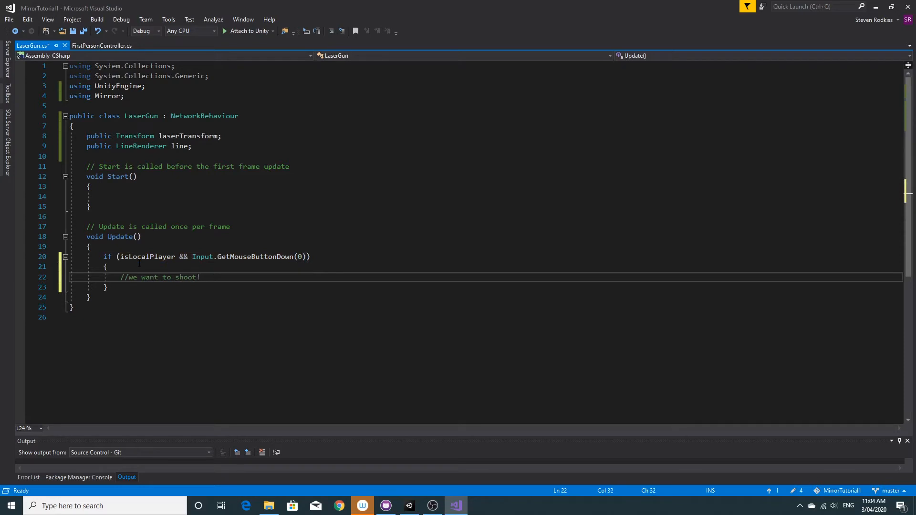
type("S")
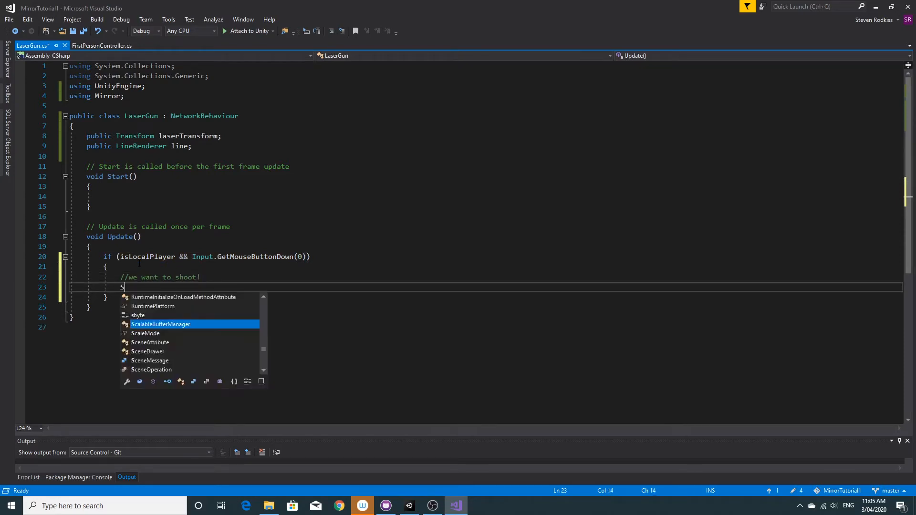
type("Shoot();")
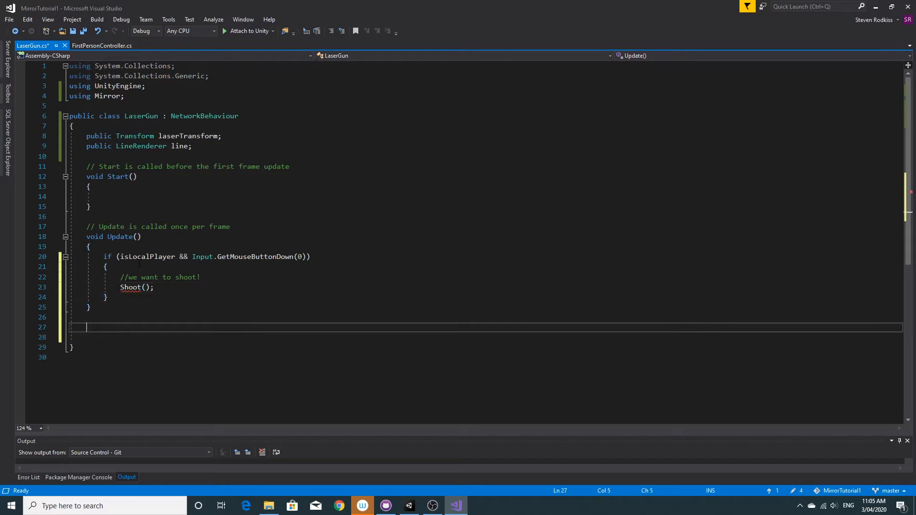
Declare public void Shoot() with a raycast comment and a Ray built from laserTransform.
type("public void")
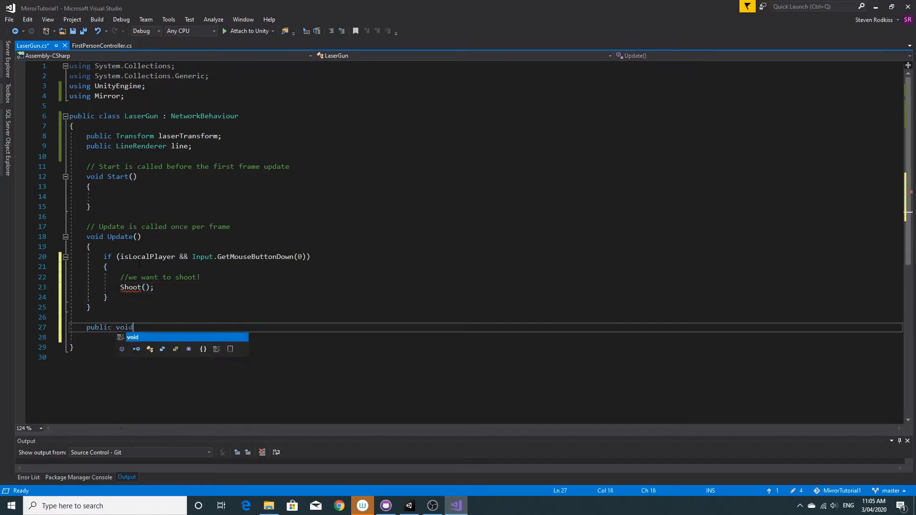
type("Shoot()")
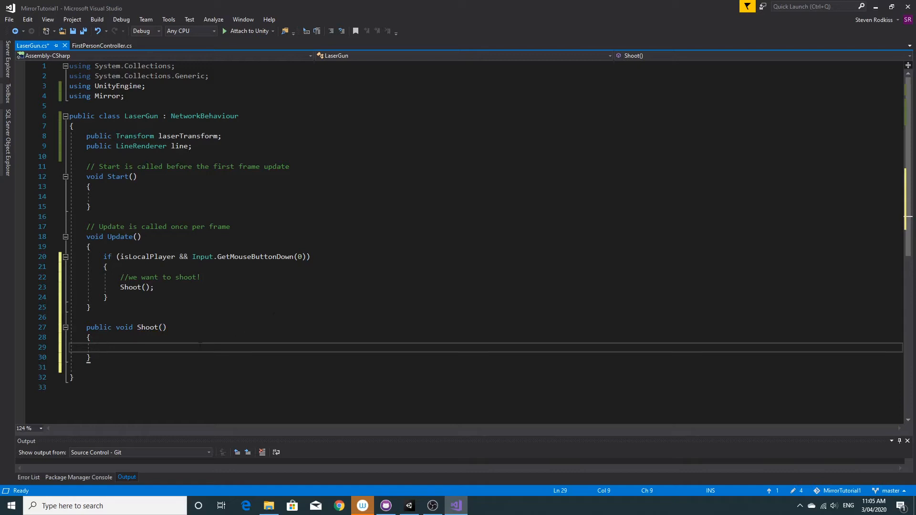
mouse_move(183, 348)
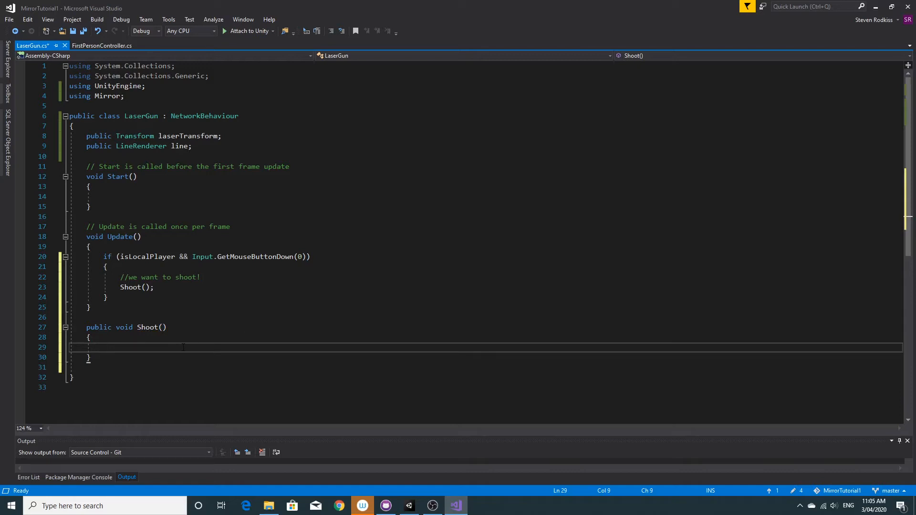
type("//do")
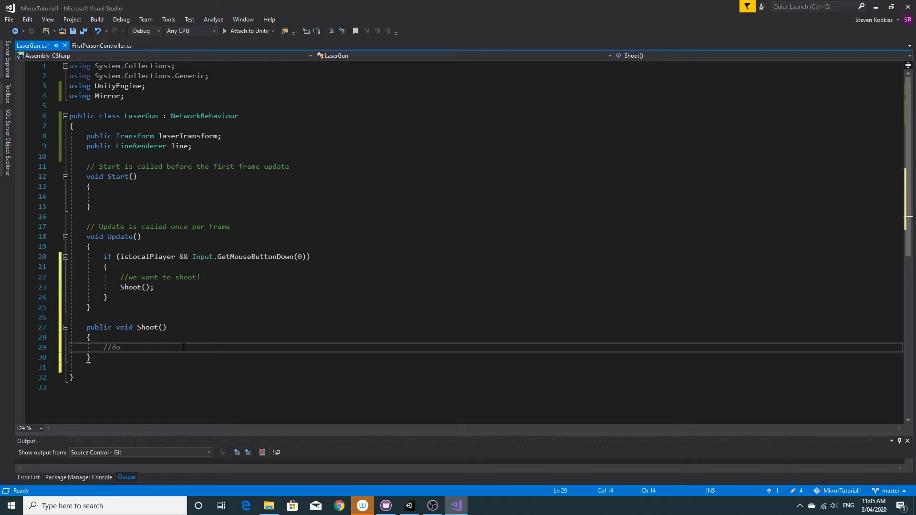
type("a rayca")
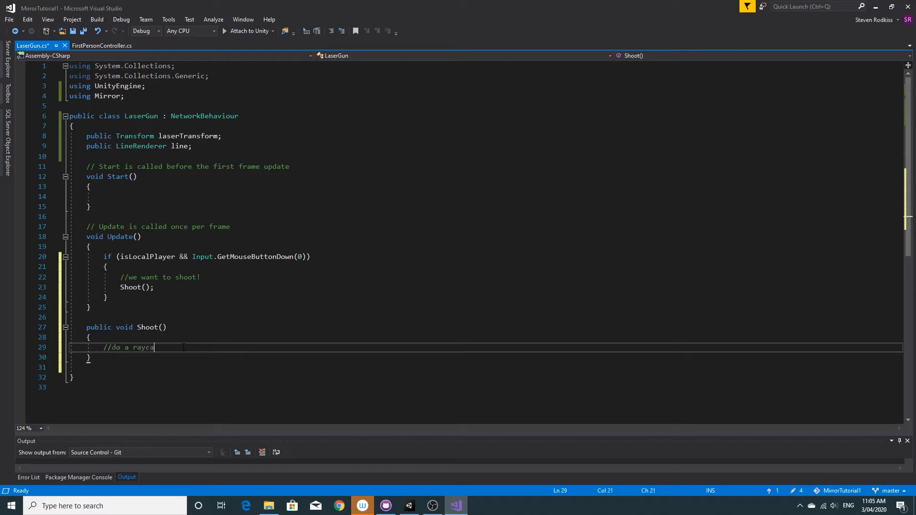
type("st to see wh")
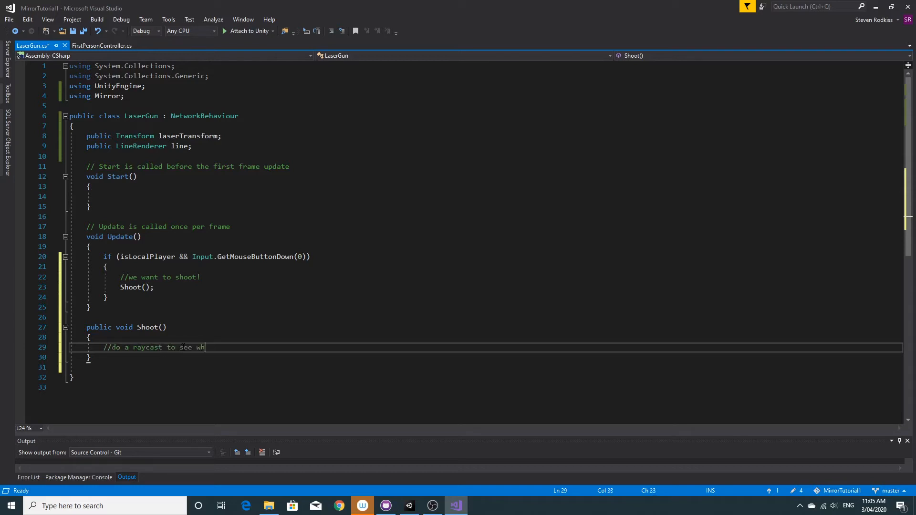
type("ere we hit")
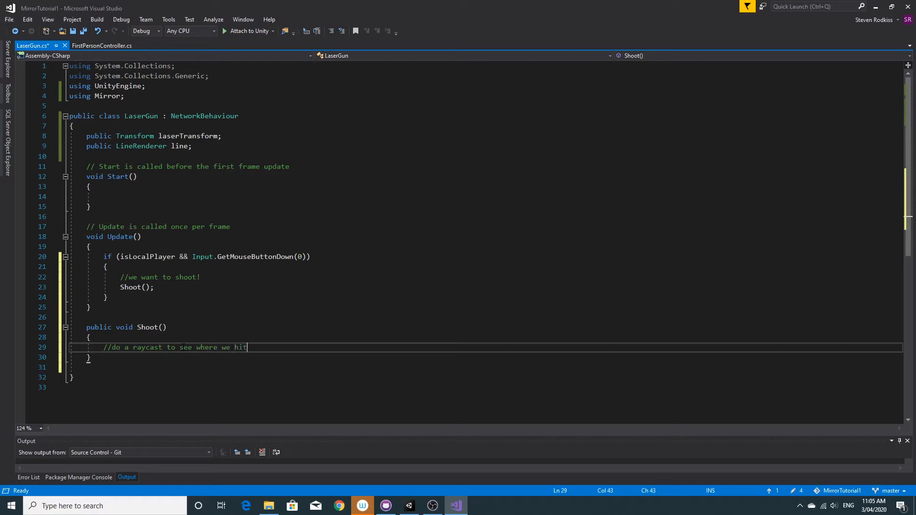
type("Ray ray = new Ray(")
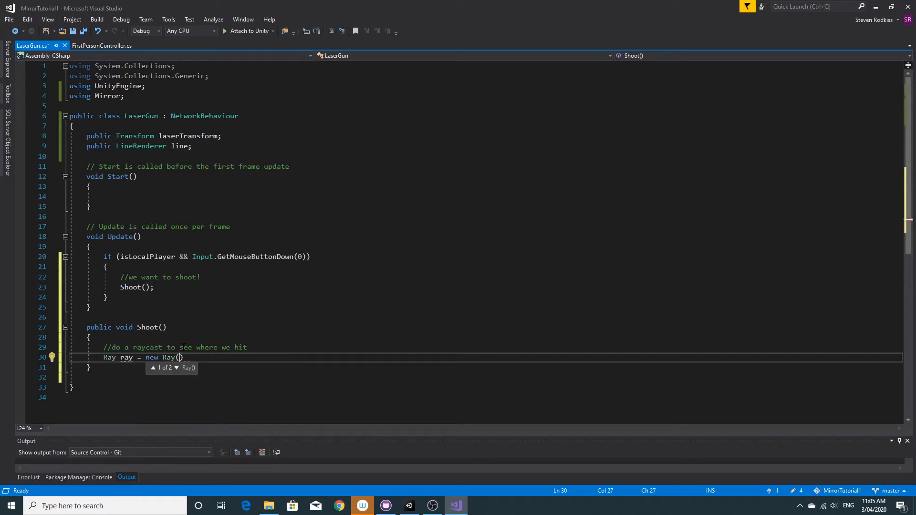
type("las")
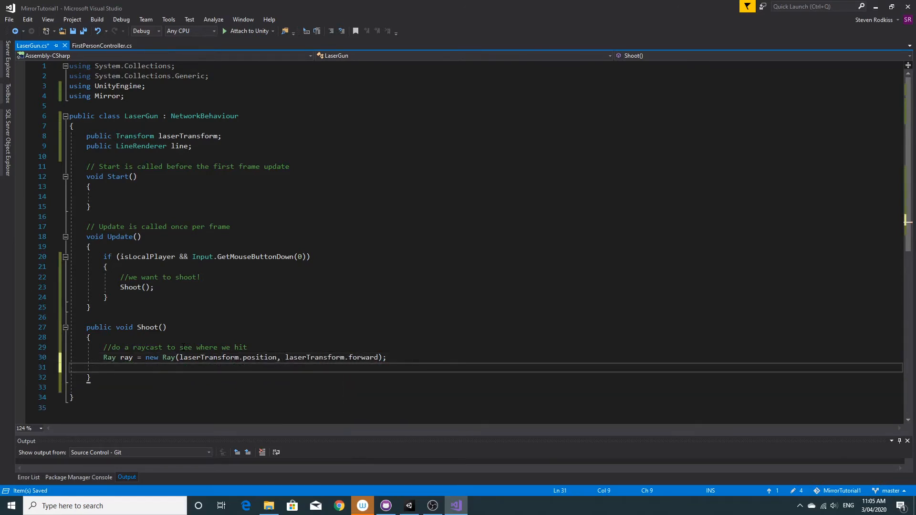
Add if(Physics.Raycast(ray, out RaycastHit hit, 100f)) with a '//we hit something' comment.
type("if(Physics.Raycast(ray,")
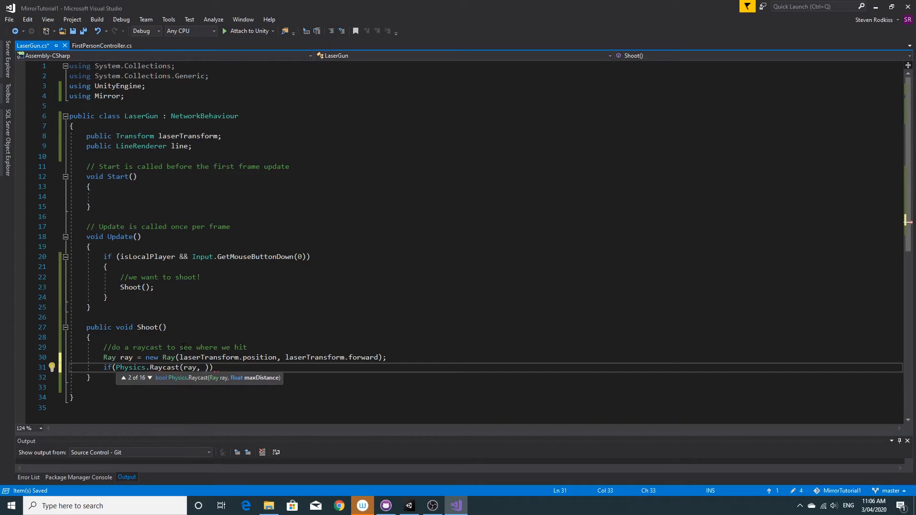
type("out Ray")
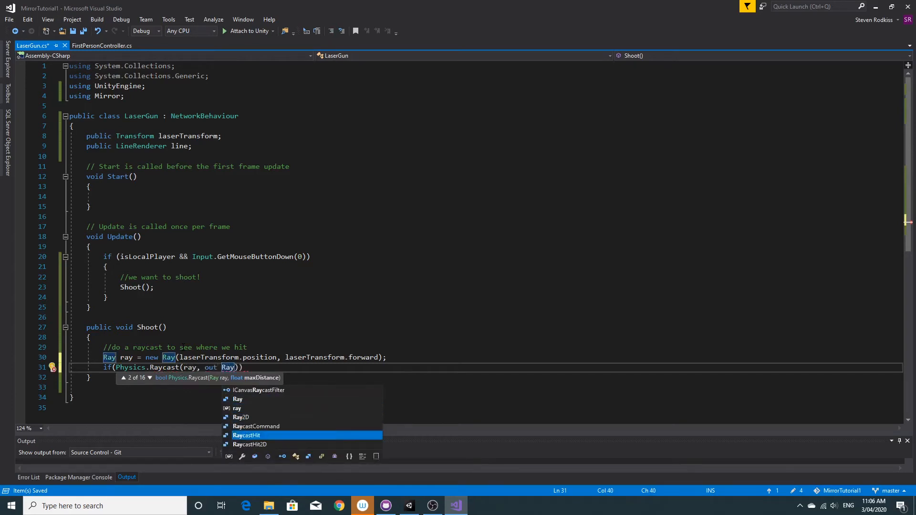
type("RaycastHit hit, 100f")
type("{")
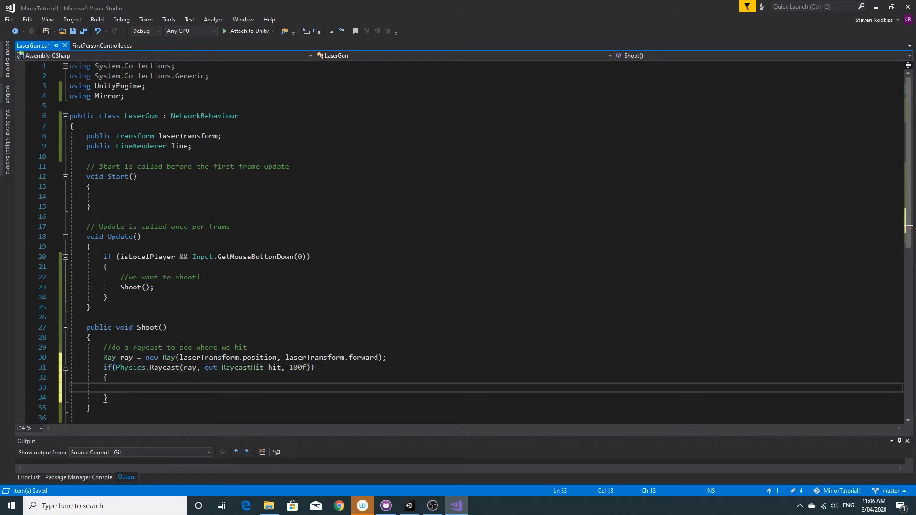
type("//we hit")
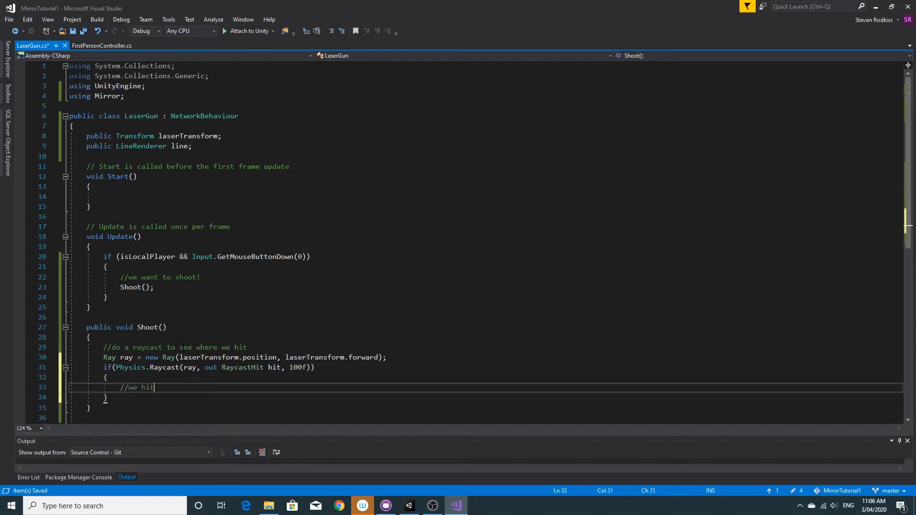
type("something")
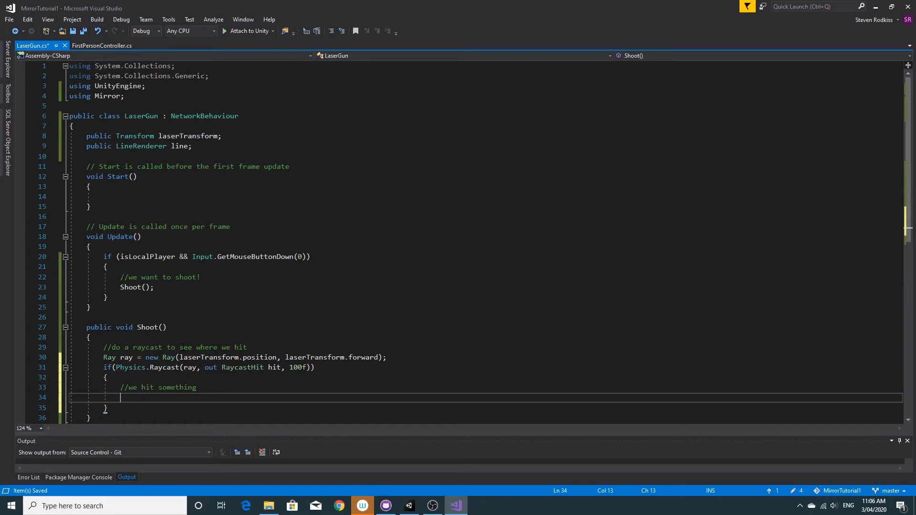
Add DrawLaser(Vector3 start, Vector3 end) containing a '//do the laser flash enumerator function' comment.
scroll("down", 3)
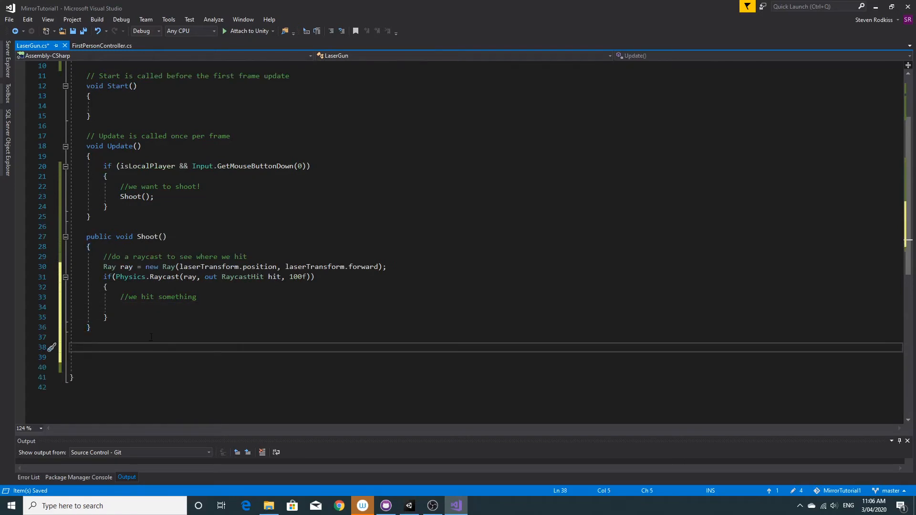
type("D")
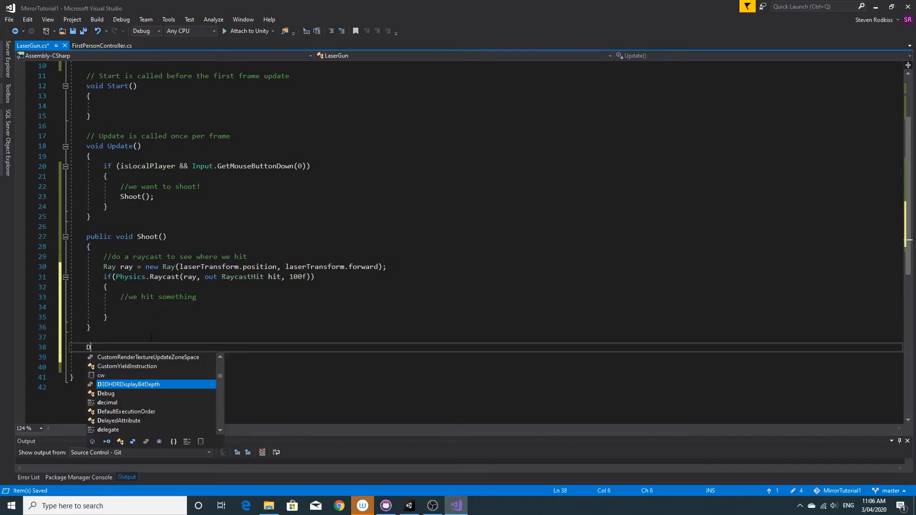
type("oid")
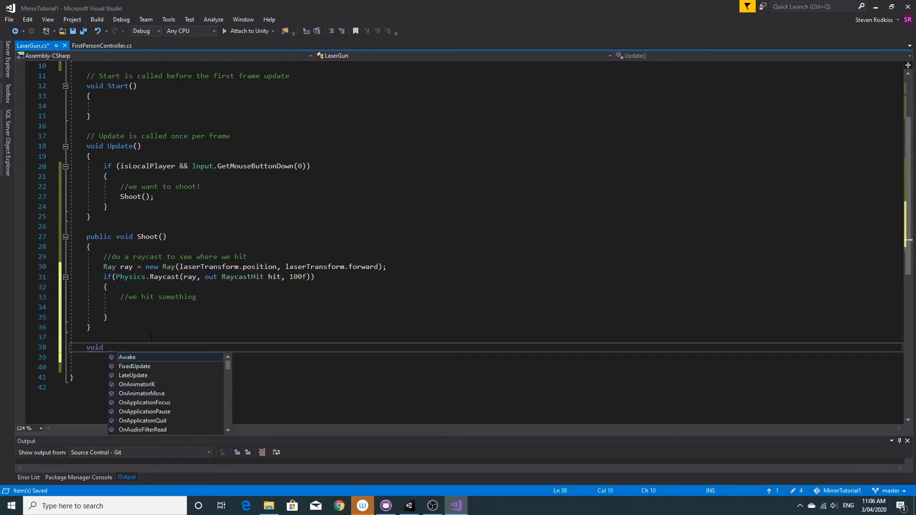
type("DrawLaser")
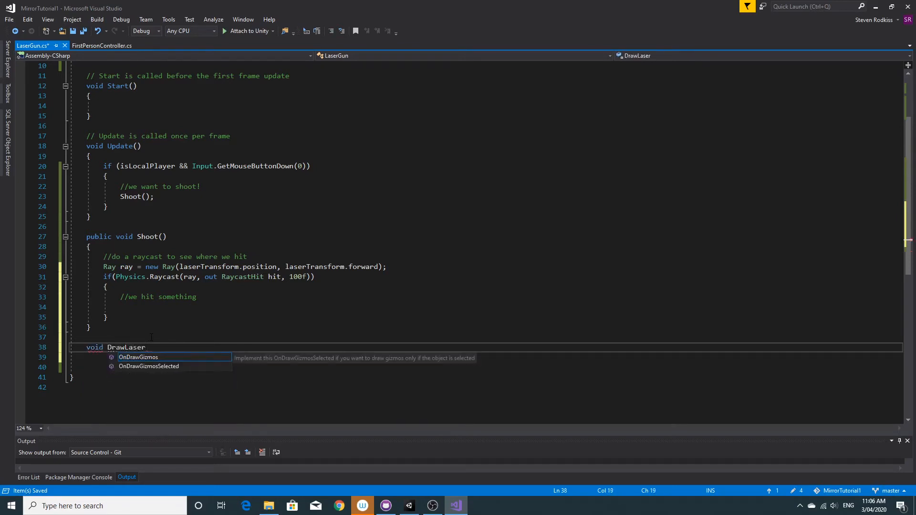
type("(Vector3 start, Vector")
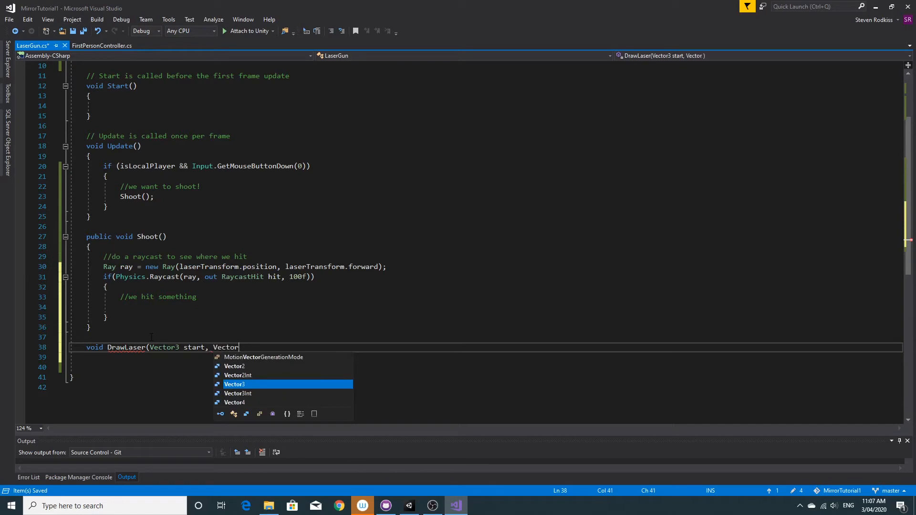
type("3 end) { }")
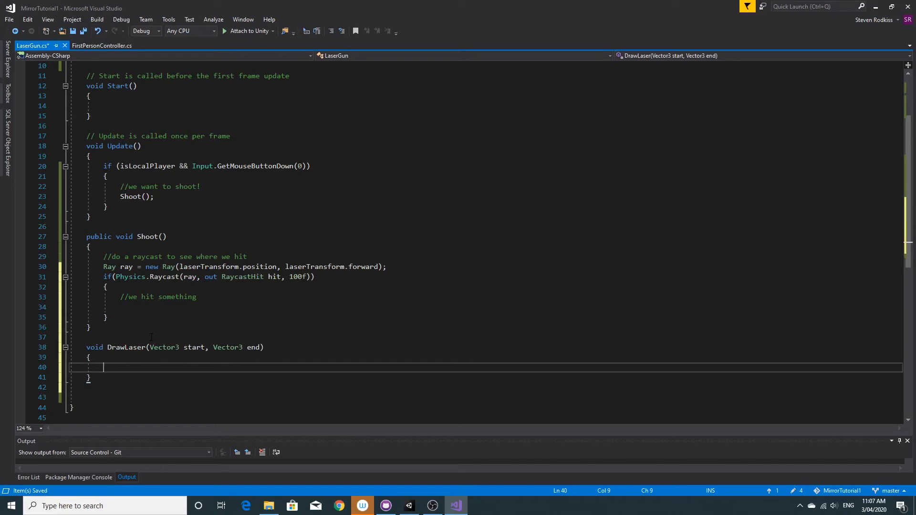
type("//do")
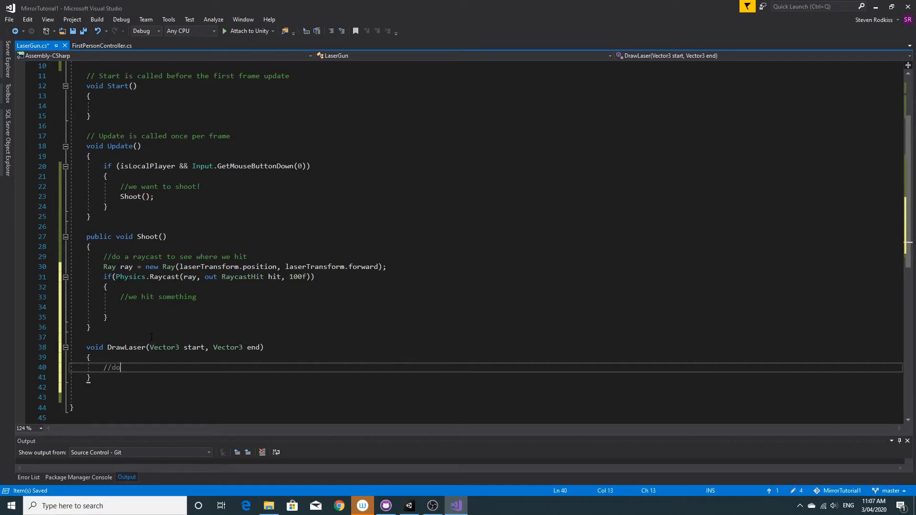
type("the laser flas e")
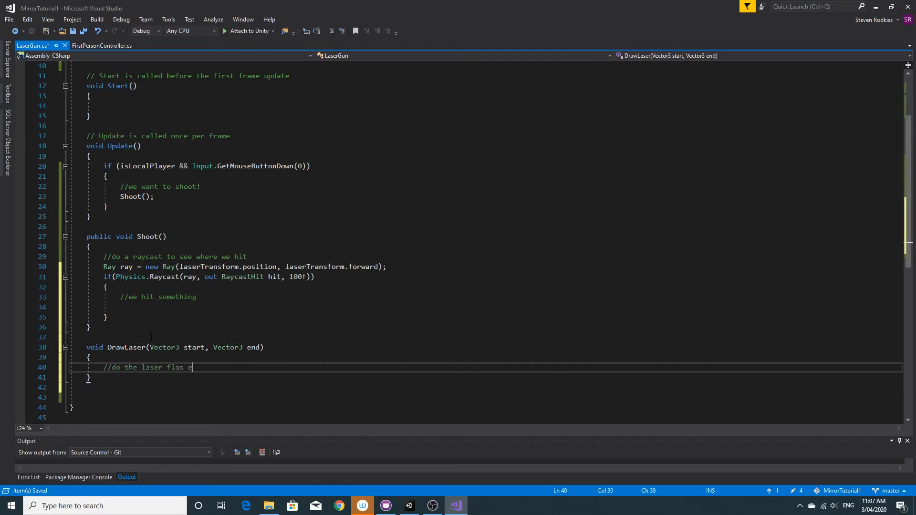
type("numerator")
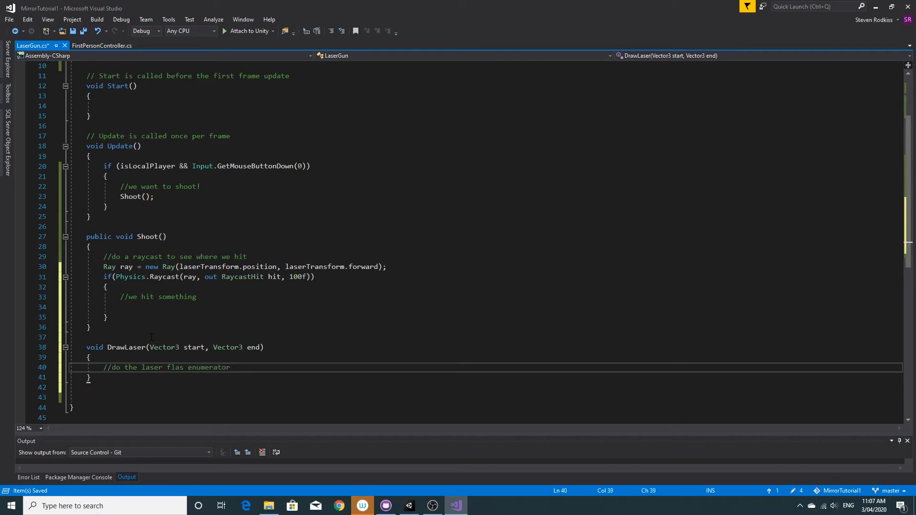
type("function")
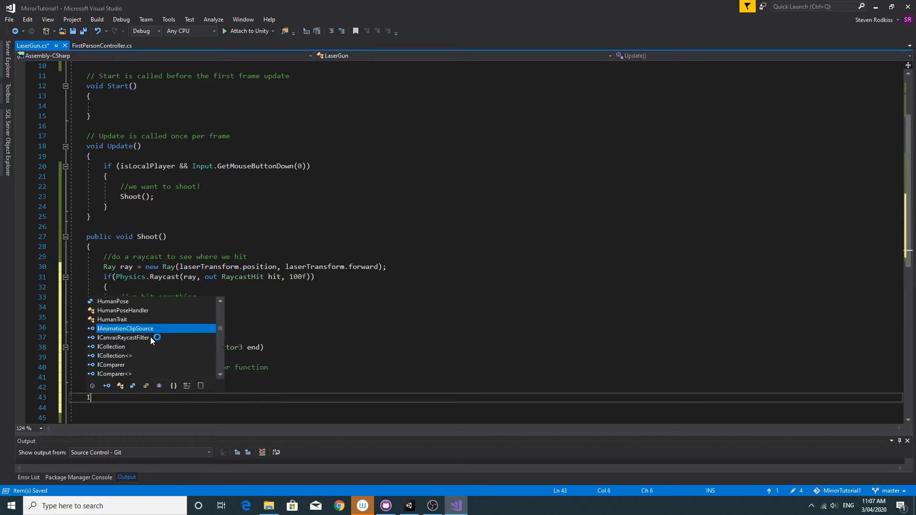
Declare an IEnumerator LaserFlash(Vector3 start, Vector3 end) coroutine.
type("Enumerator")
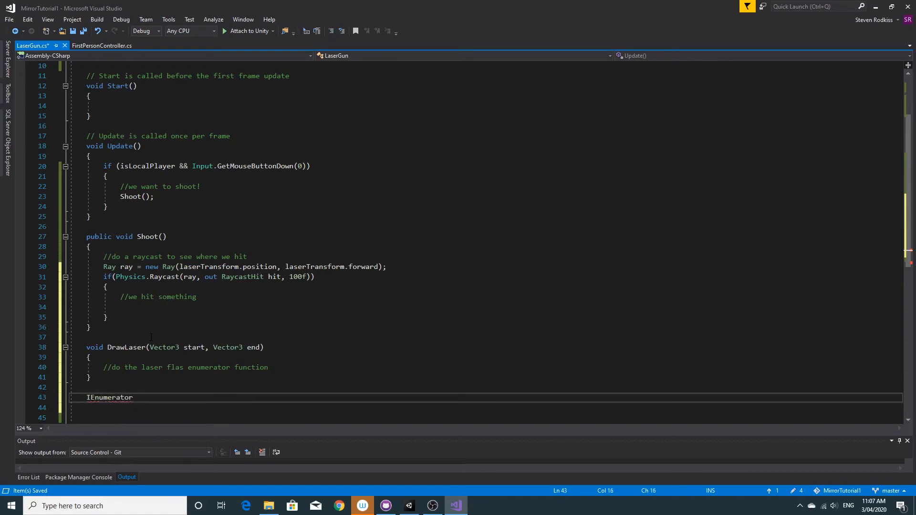
type("LaserFlash(")
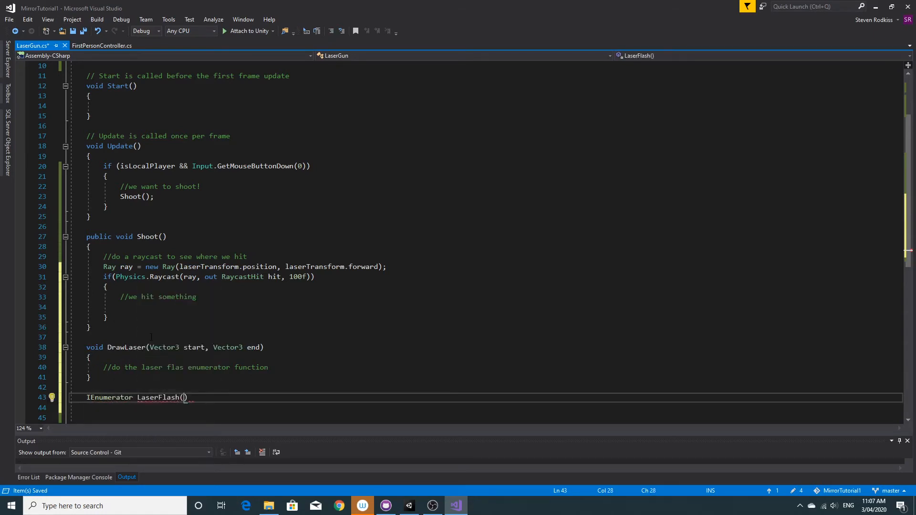
type("Vector3 start, C")
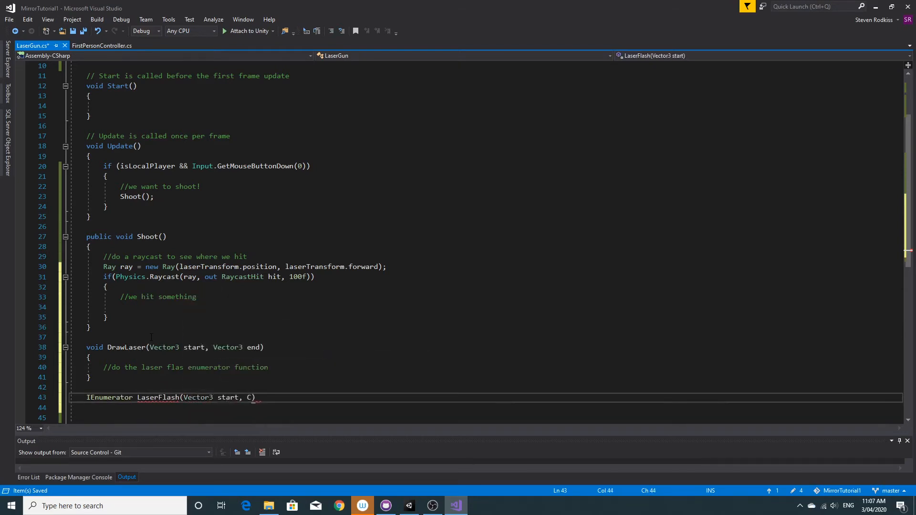
type("Vector3 end")
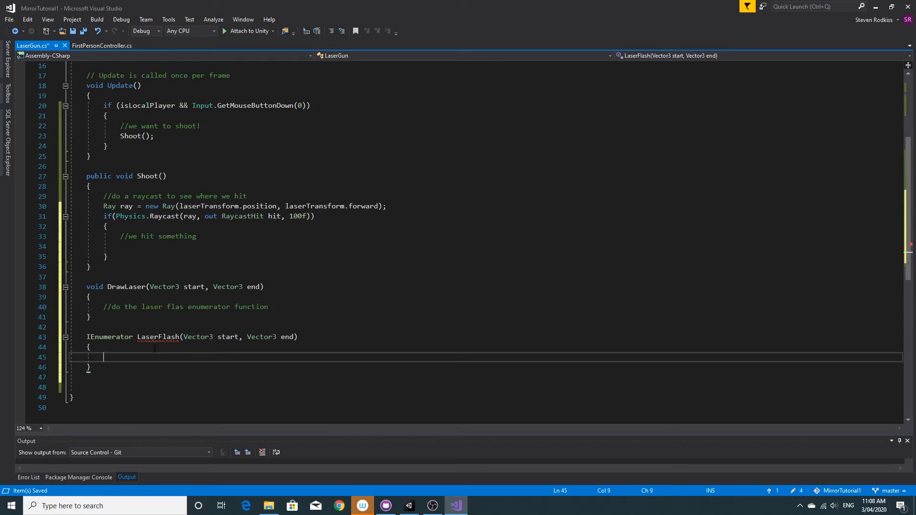
type("las")
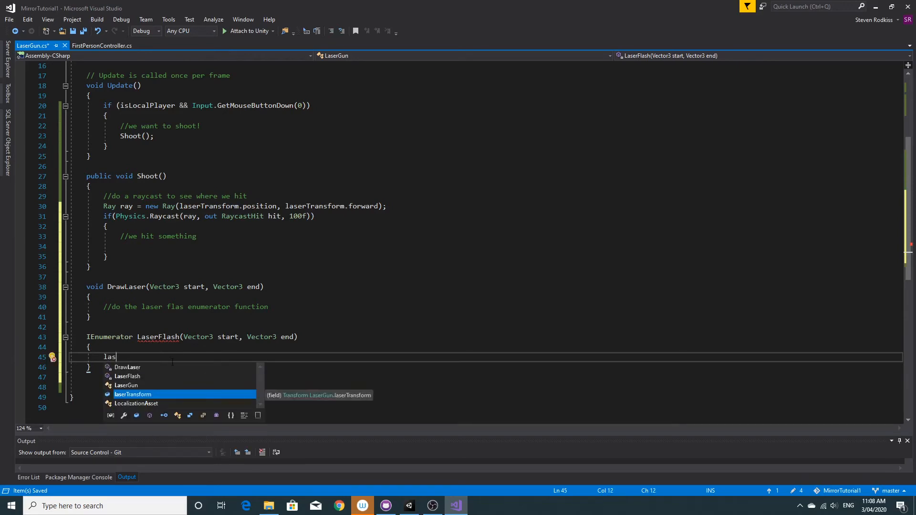
mouse_move(190, 373)
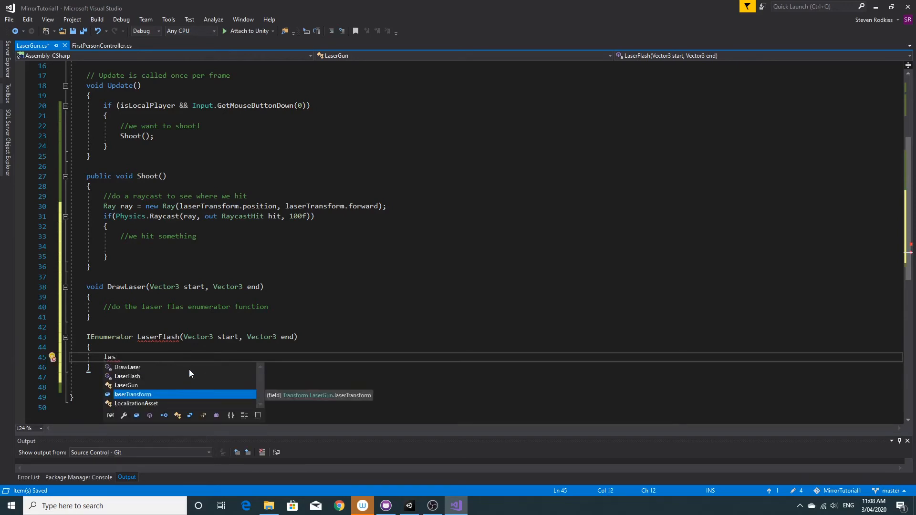
key("Escape")
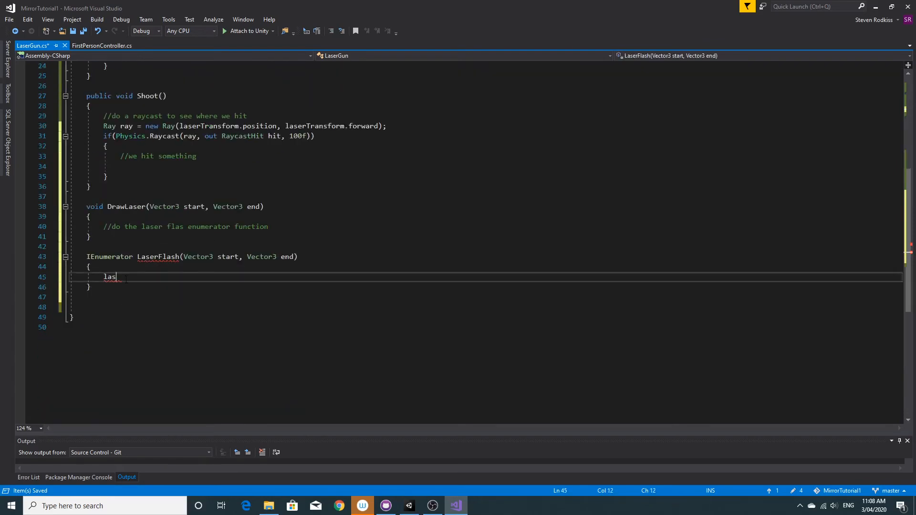
In LaserFlash, call line.SetPosition(0, start) and line.SetPosition(1, end).
type("line.")
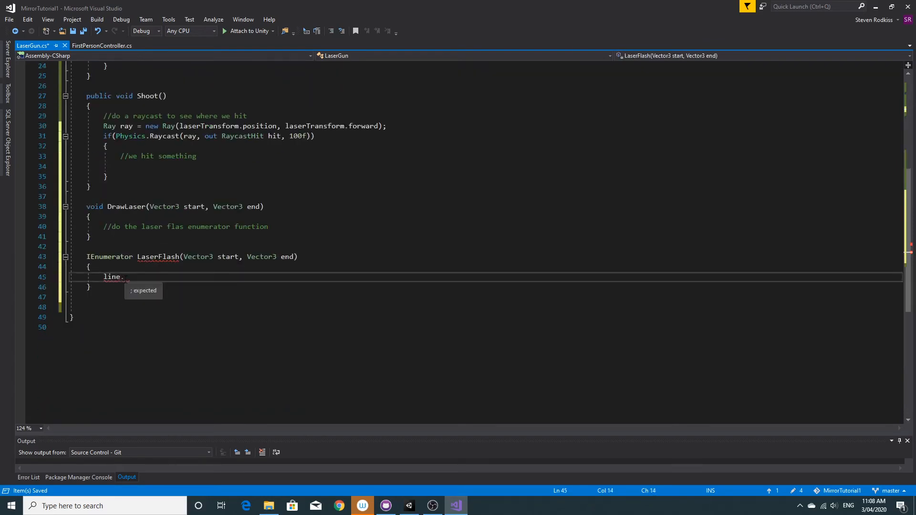
key("Backspace")
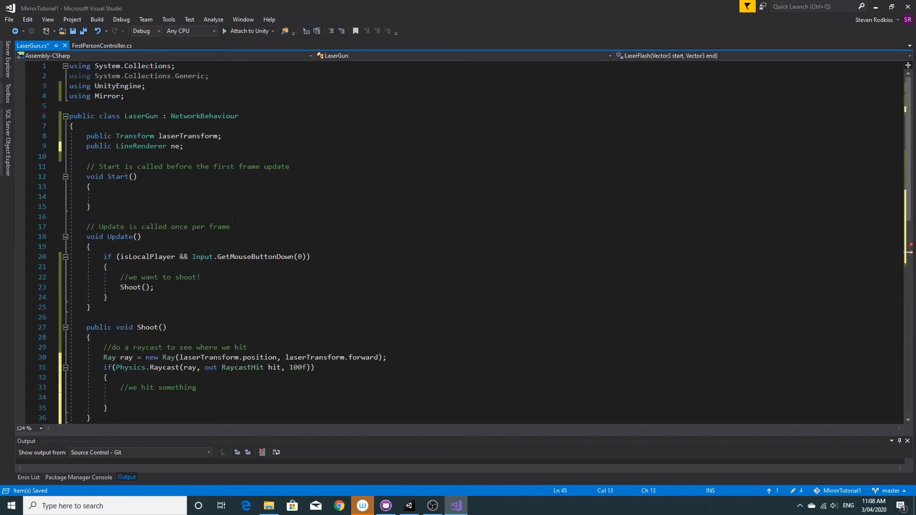
left_click(176, 146)
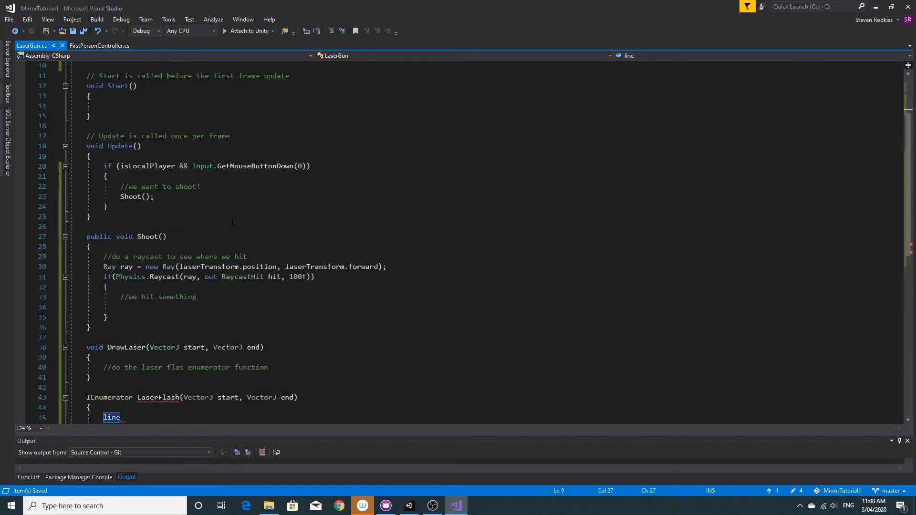
type(".")
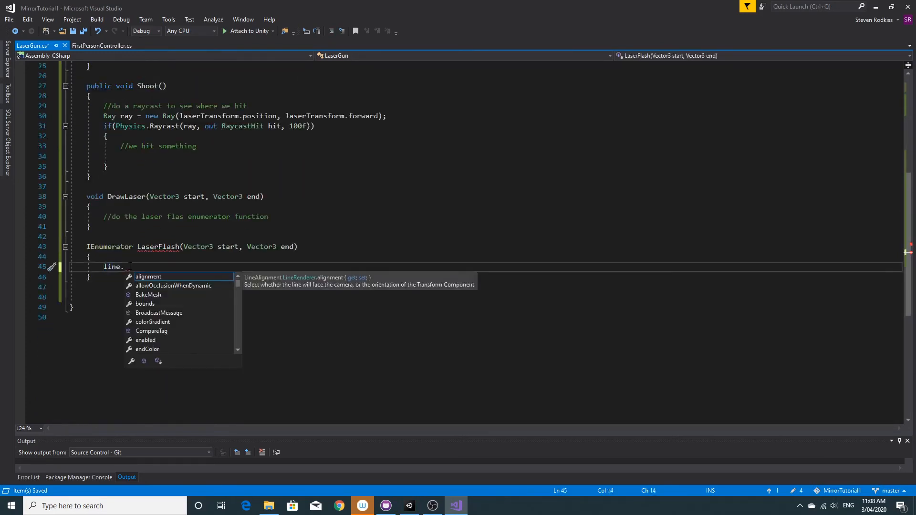
type("set")
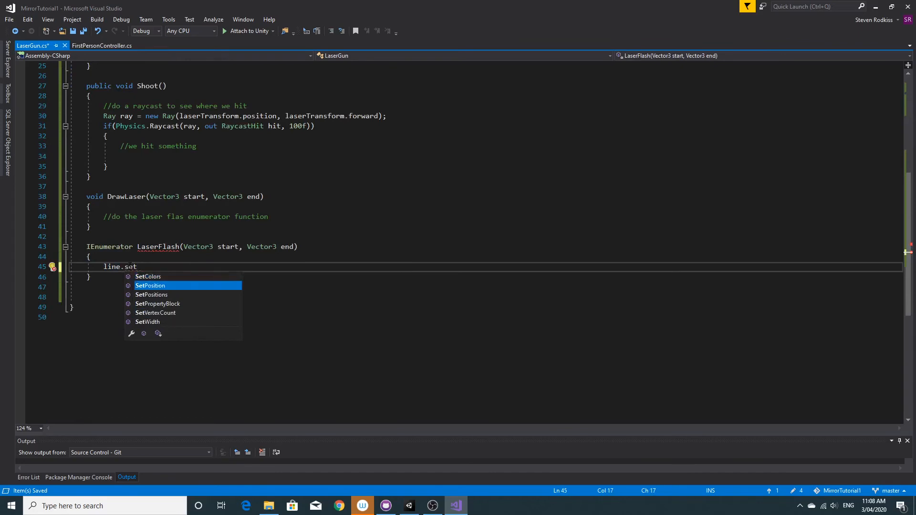
type("Position(0,")
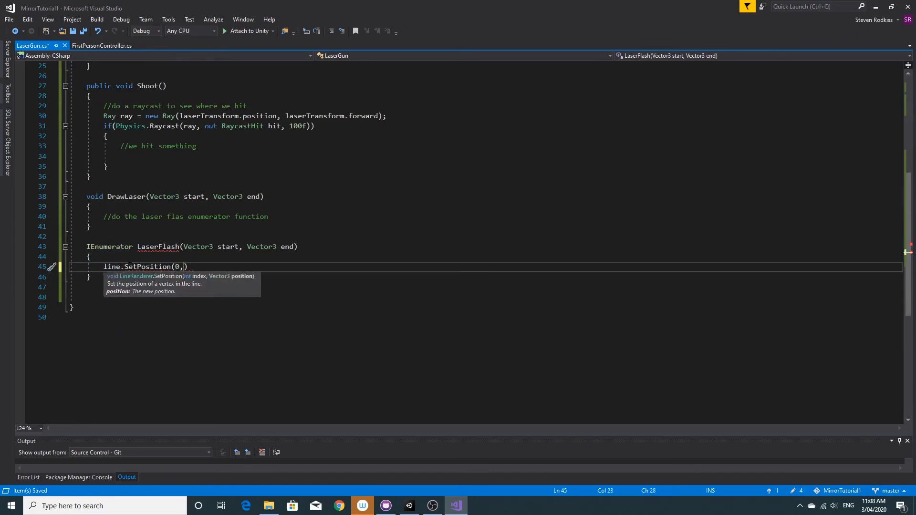
type("start")
type("line.SetPosition(1")
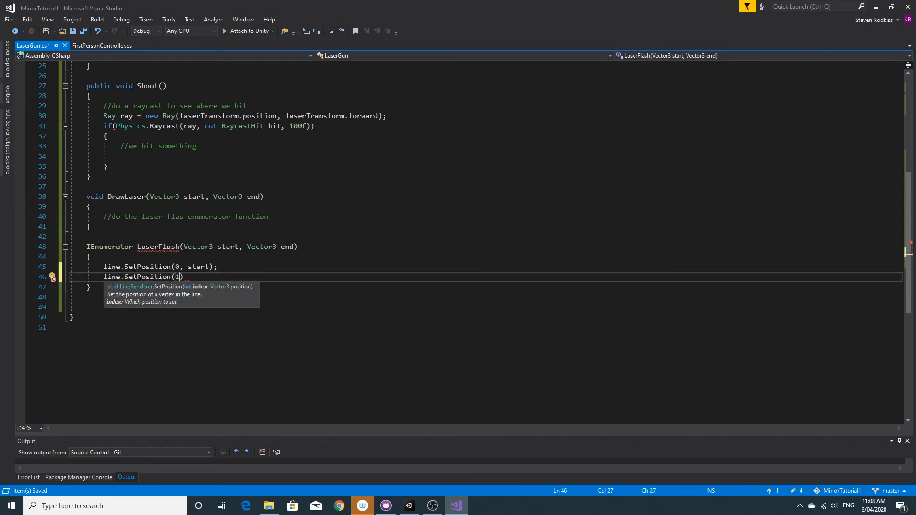
type(", end")
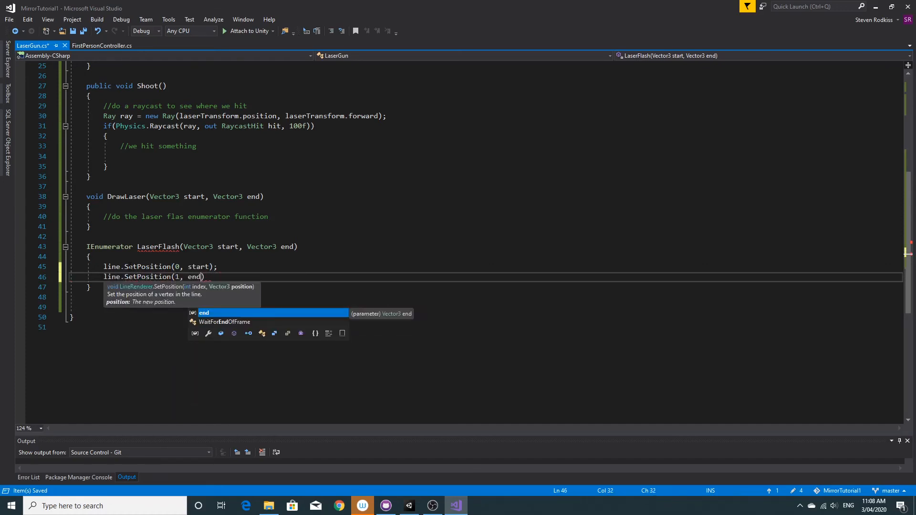
key("Enter")
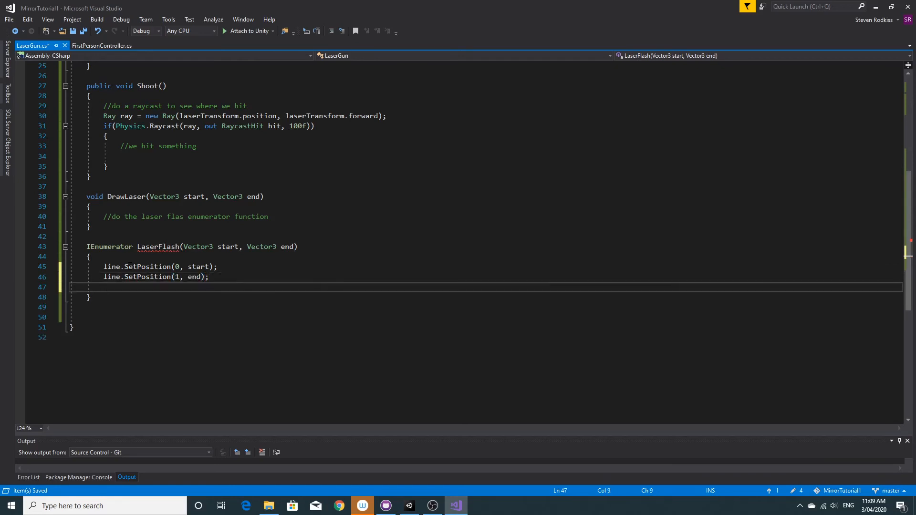
Make LaserFlash yield return new WaitForSeconds(0.3f).
type("yield return")
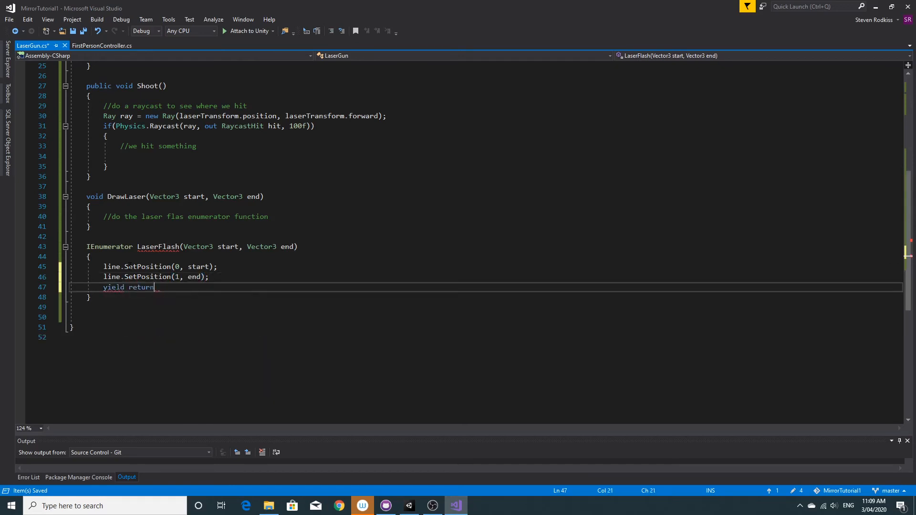
type("new Wait")
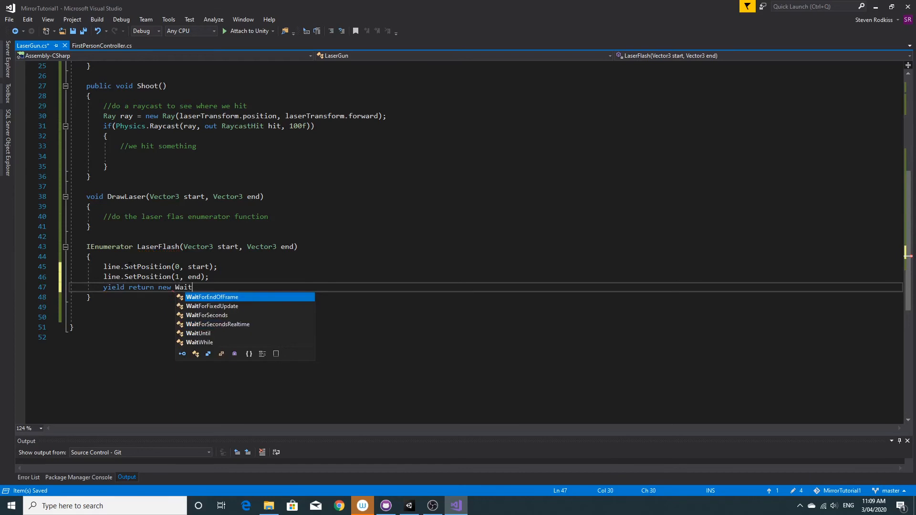
type("ForSeconds(0.")
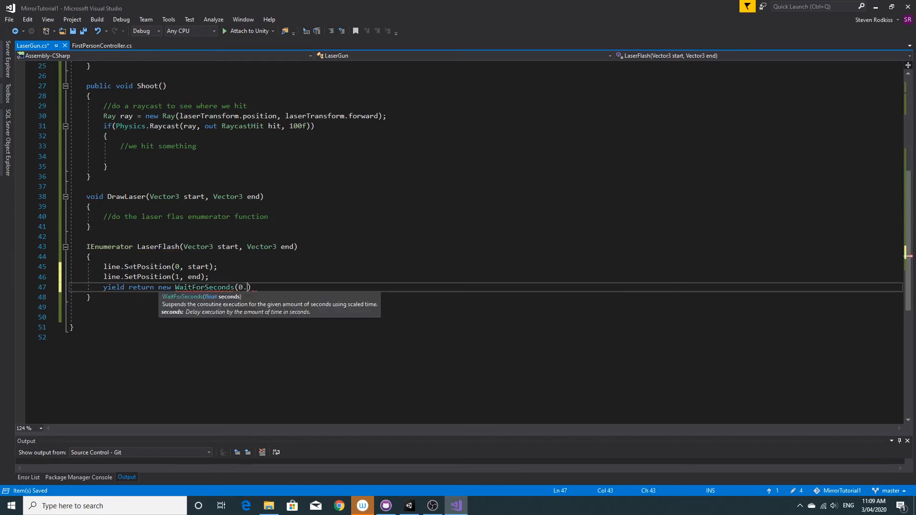
type("3")
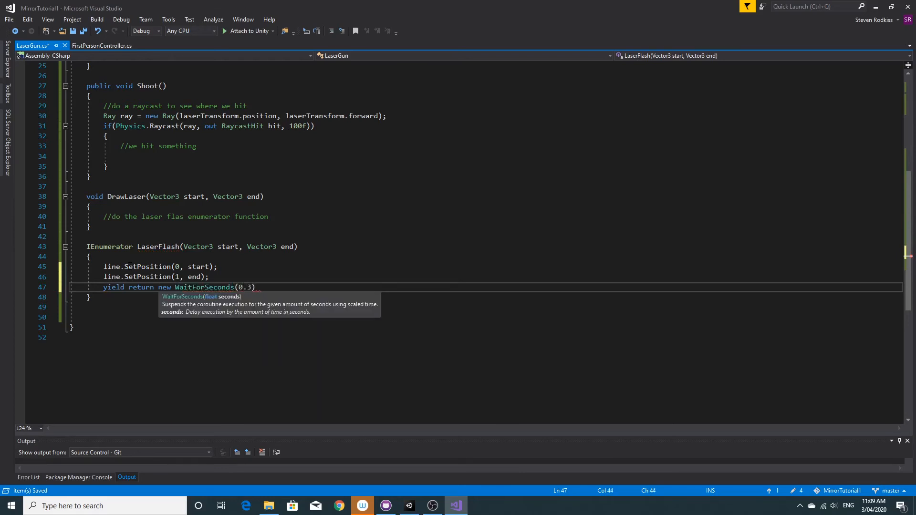
type("f);")
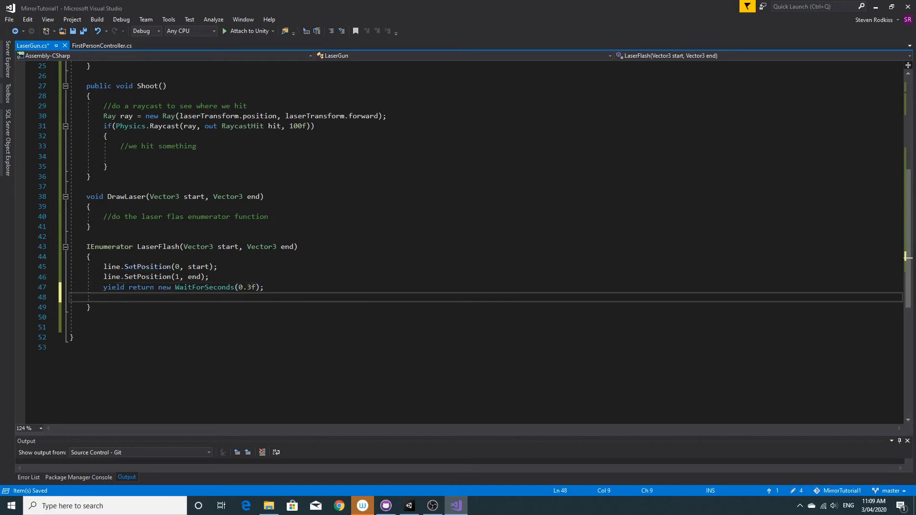
Reset line positions 0 and 1 to Vector3.zero, and begin a StartCoroutine call.
type("lin")
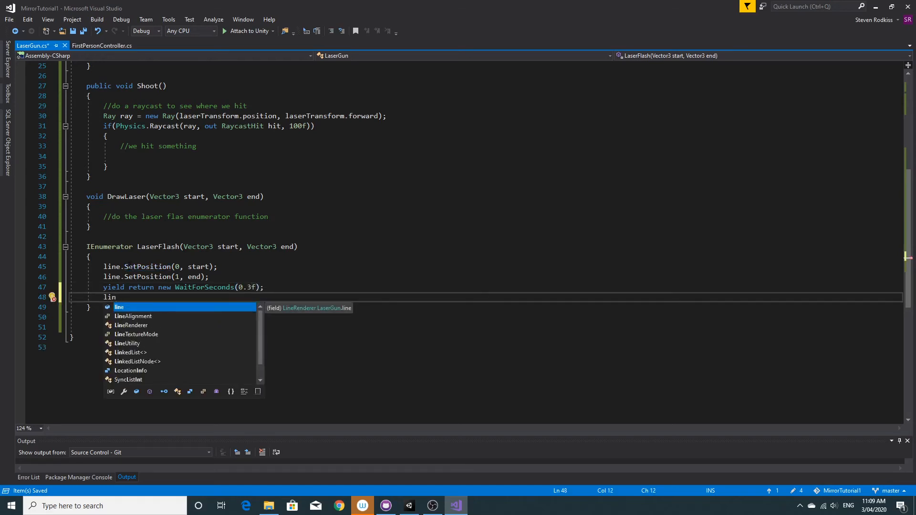
type("e.ser")
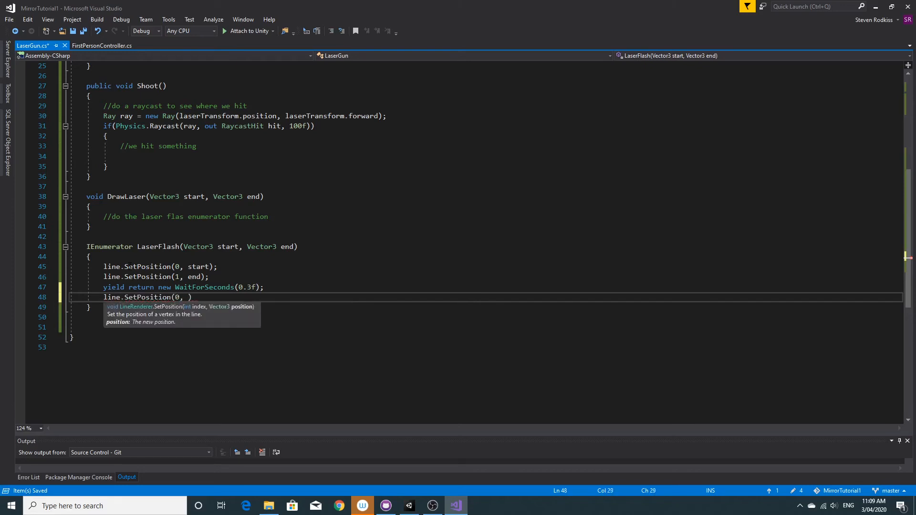
type("Vector3.zer")
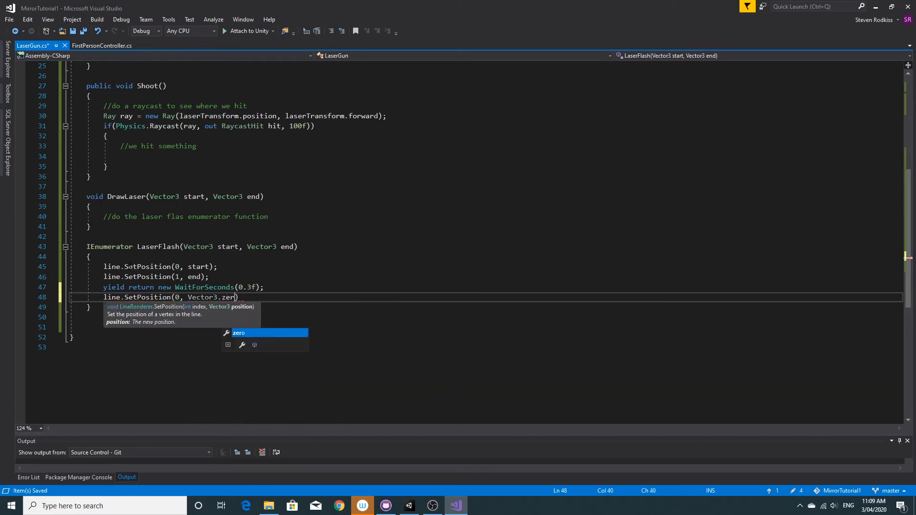
type("0);")
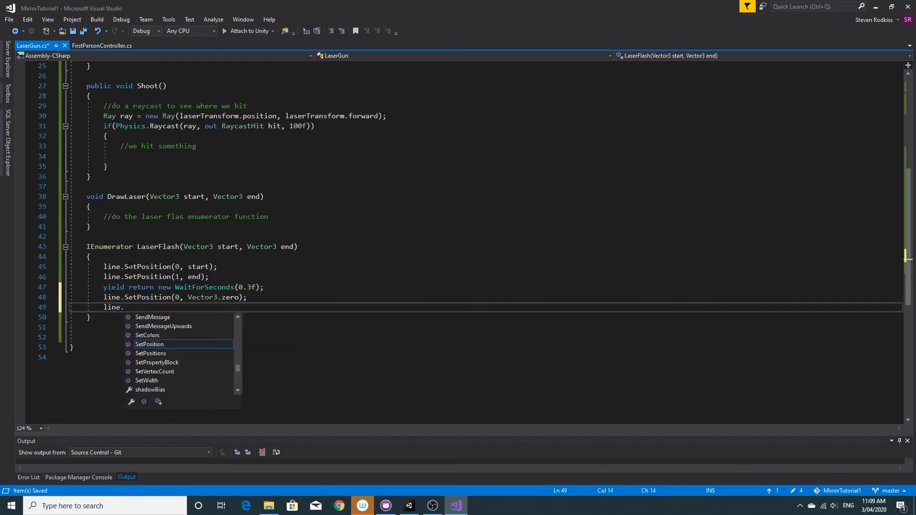
type("SetPosition(1,)")
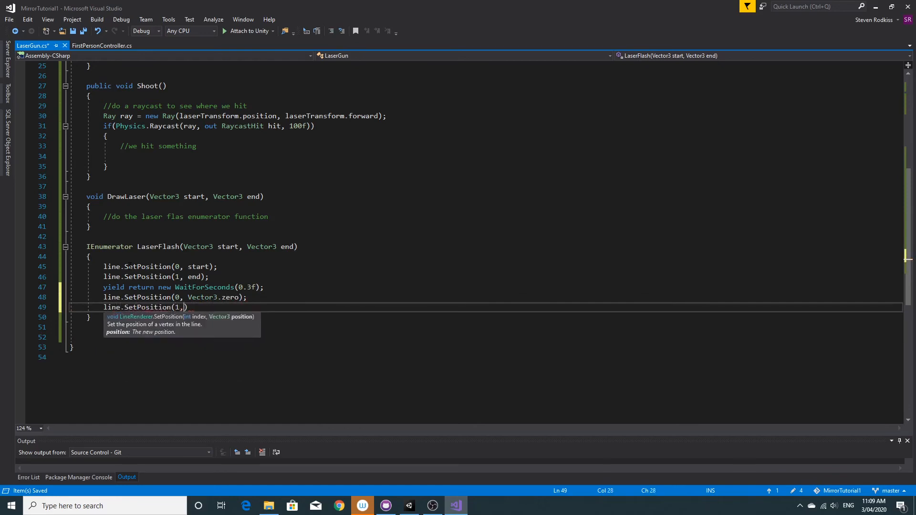
type("Vector3.zero")
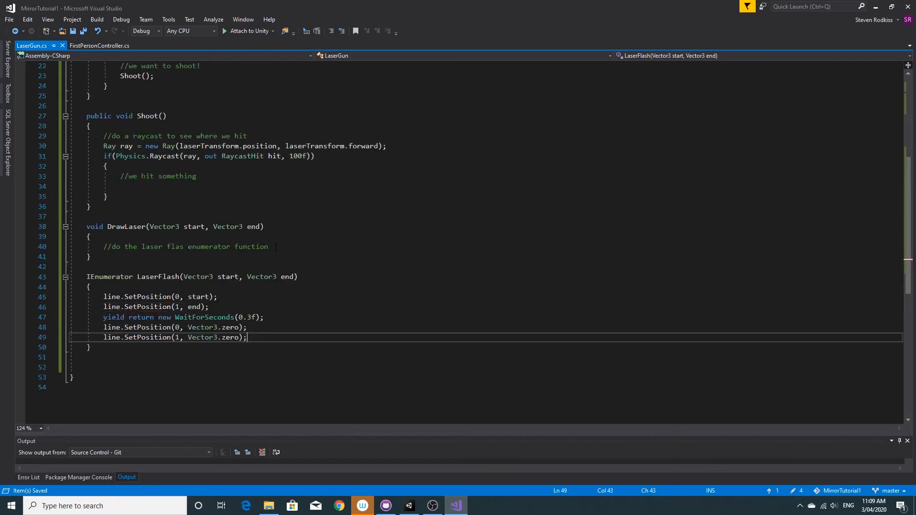
type("StartCoroutine(")
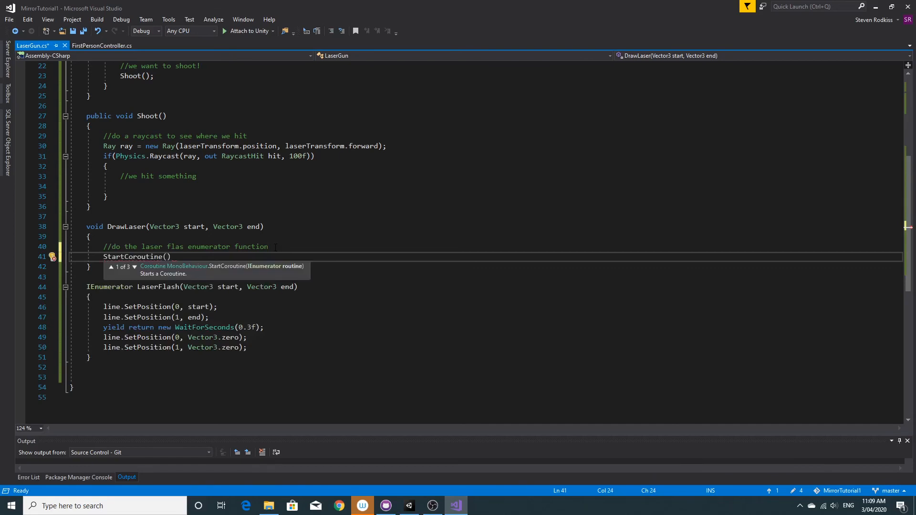
Make DrawLaser start the LaserFlash(start, end) coroutine, with a 'draw the line' comment.
type("LaserFlash(styart")
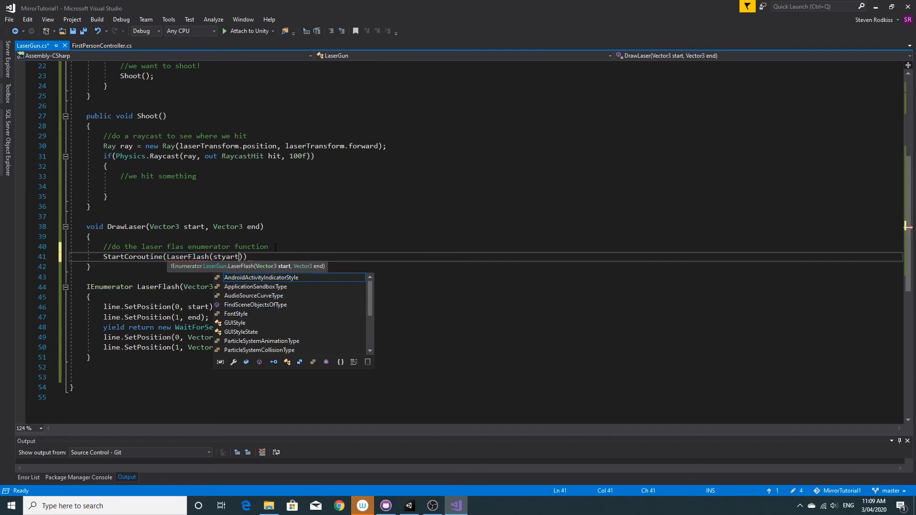
type("start,end")
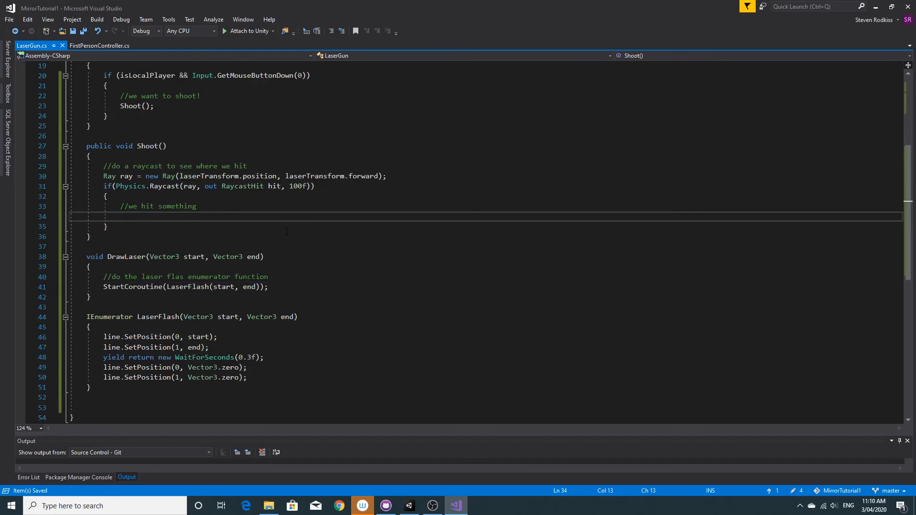
type("- sr")
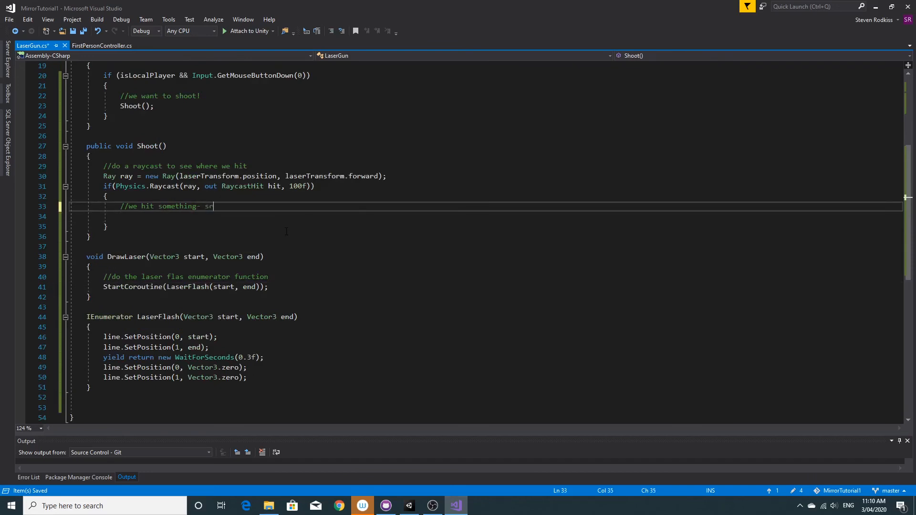
type("aw the line")
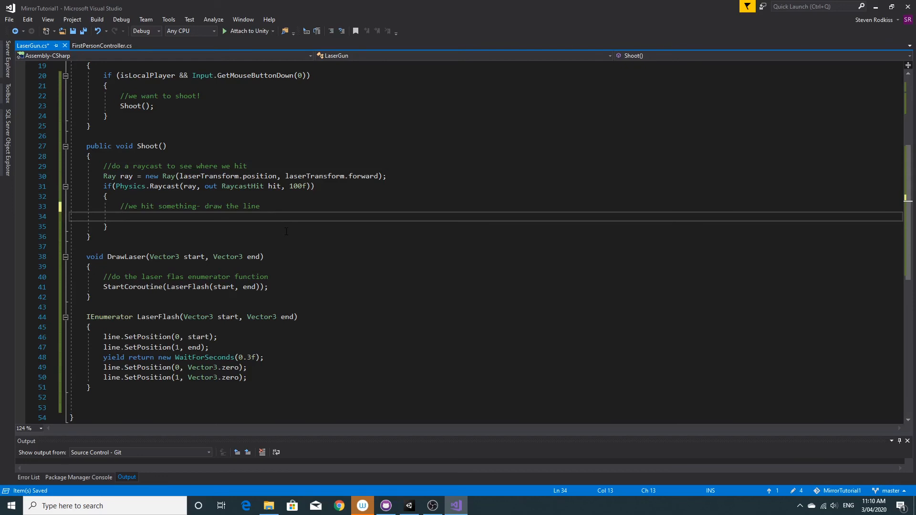
In Shoot's hit branch, call DrawLaser(laserTransform.position, hit.point), then begin an else branch.
type("DrawLaser()")
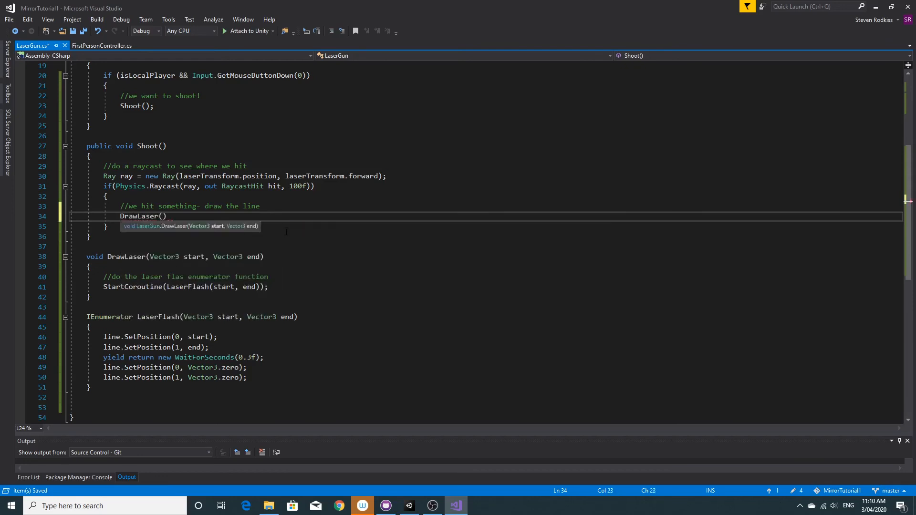
type("tr")
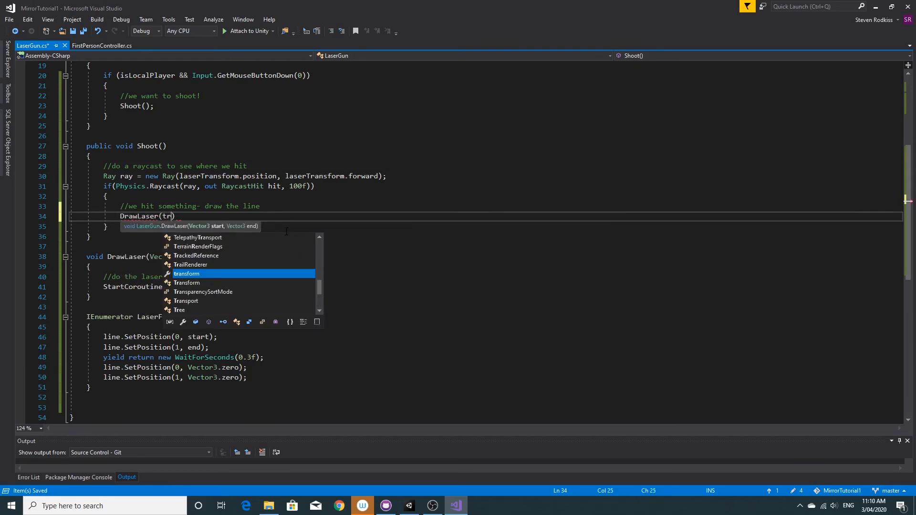
type("laserTransform.position")
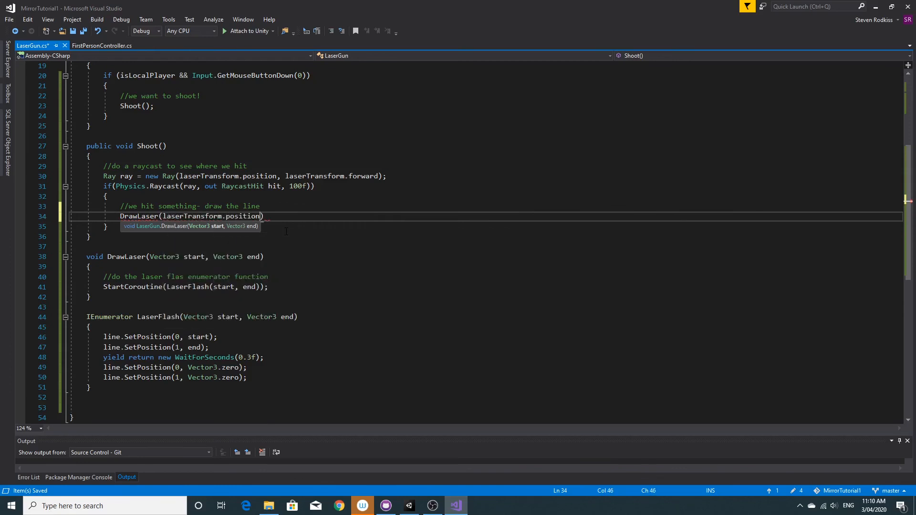
type(", hit.point")
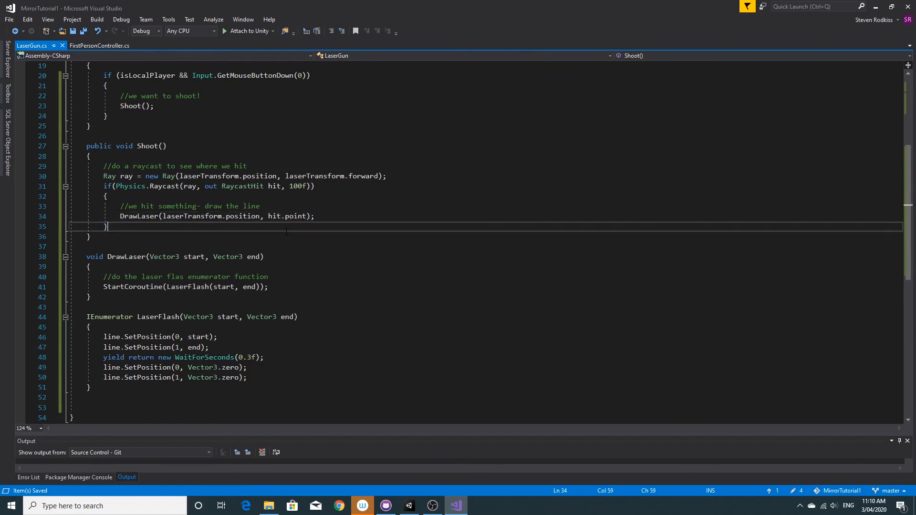
type("else")
type("DrawLaser(laserTransform.position, laserTransform.position + laserTransform.forward *")
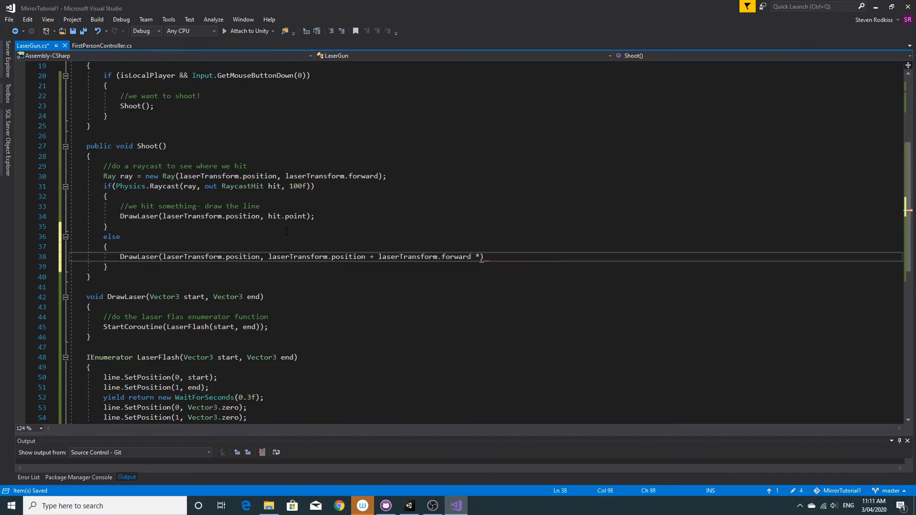
Finish the else branch: DrawLaser to laserTransform.position + laserTransform.forward * 100f.
type("100f);")
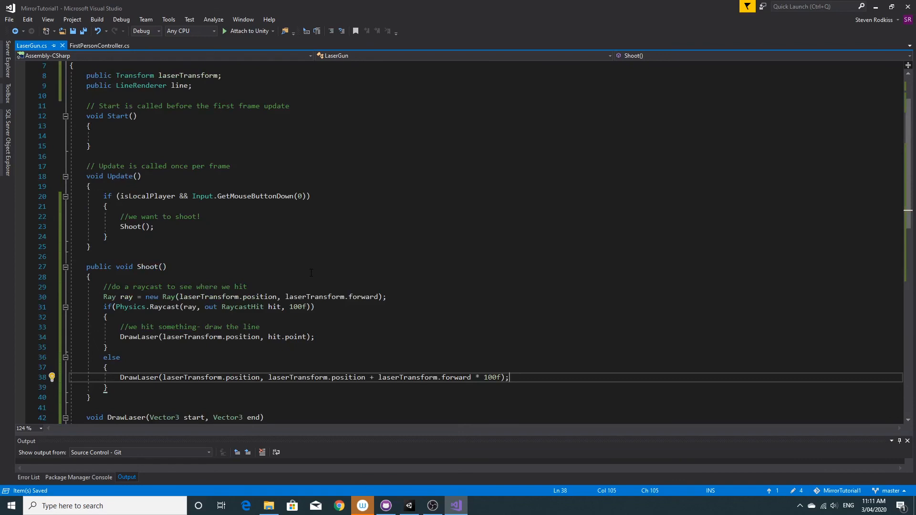
scroll("down", 3)
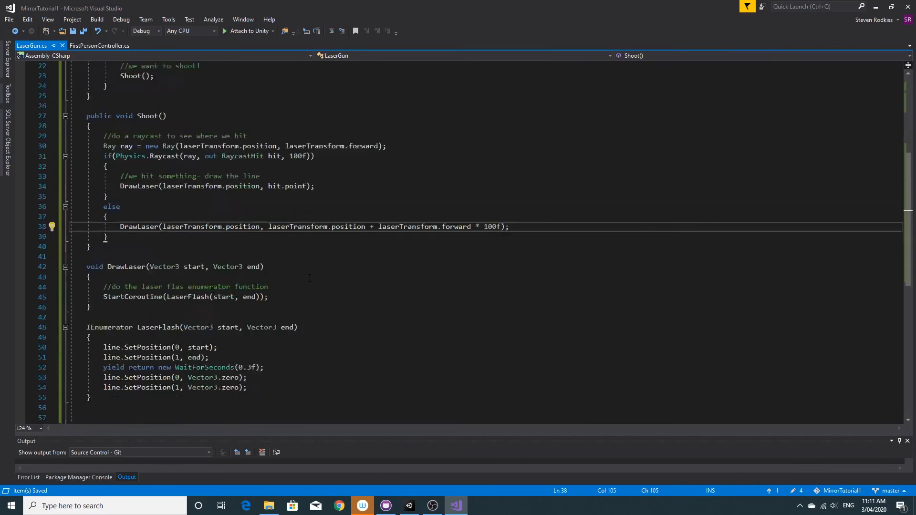
scroll("down", 3)
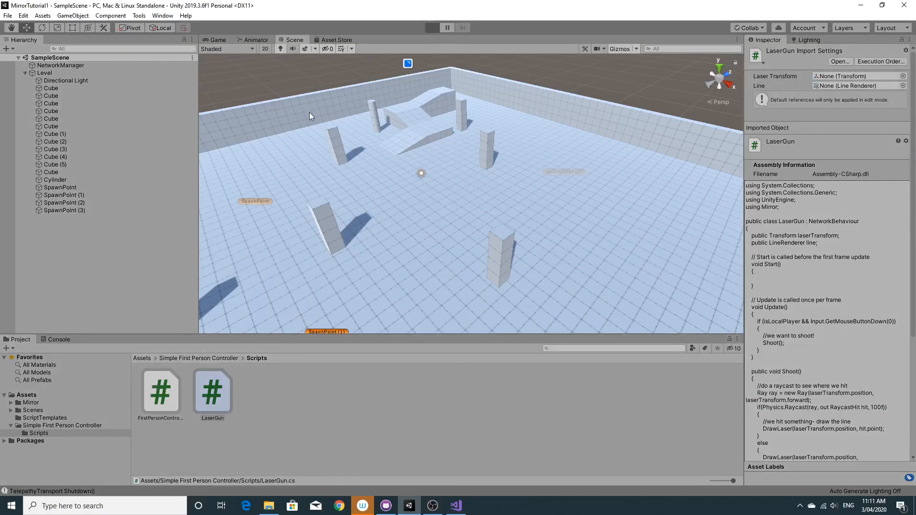
Start Play mode in Unity to test the laser.
left_click(446, 28)
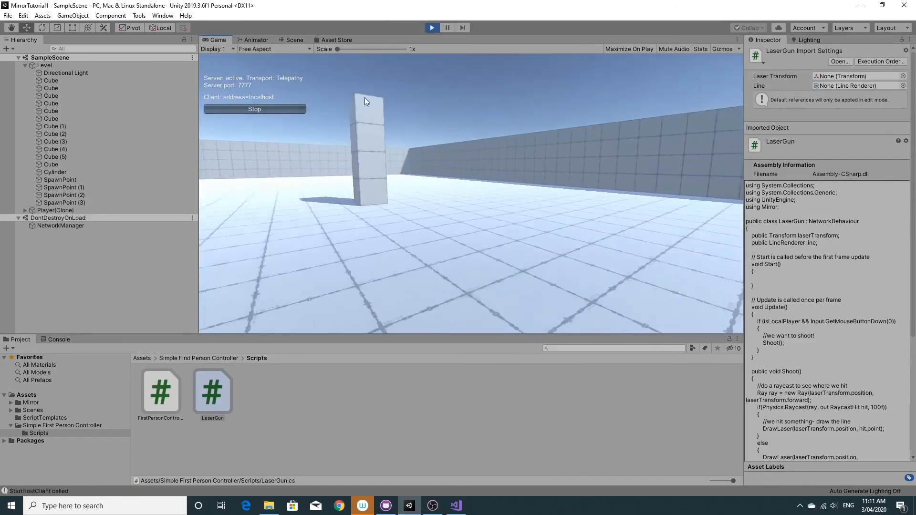